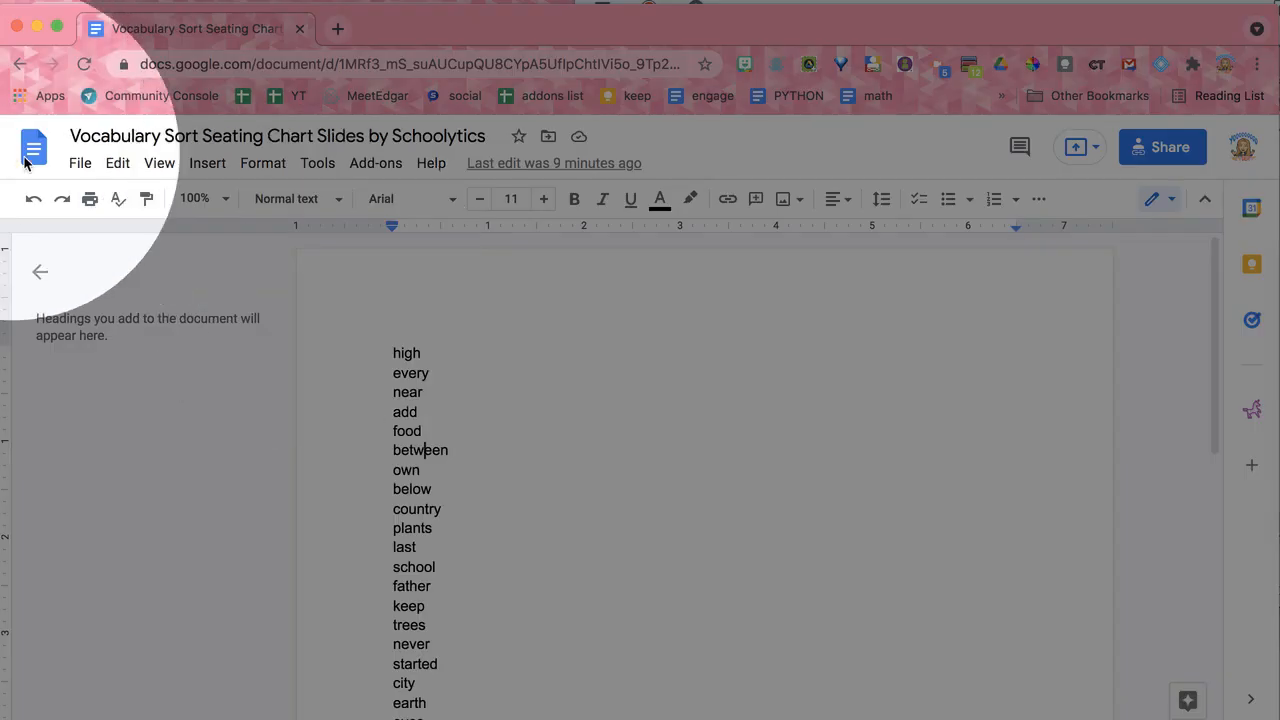
pyautogui.moveTo(34, 148)
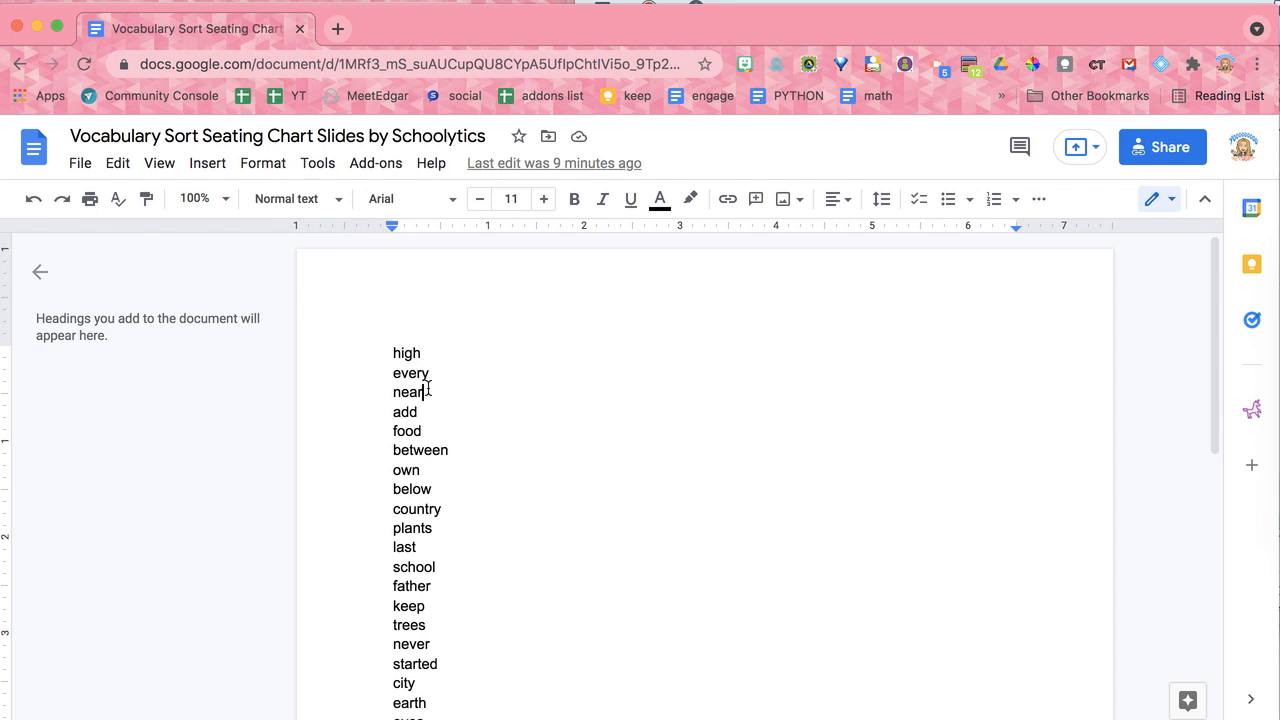
# Step: Search the add-on marketplace for 'schoolyti', then close the marketplace
pyautogui.click(376, 163)
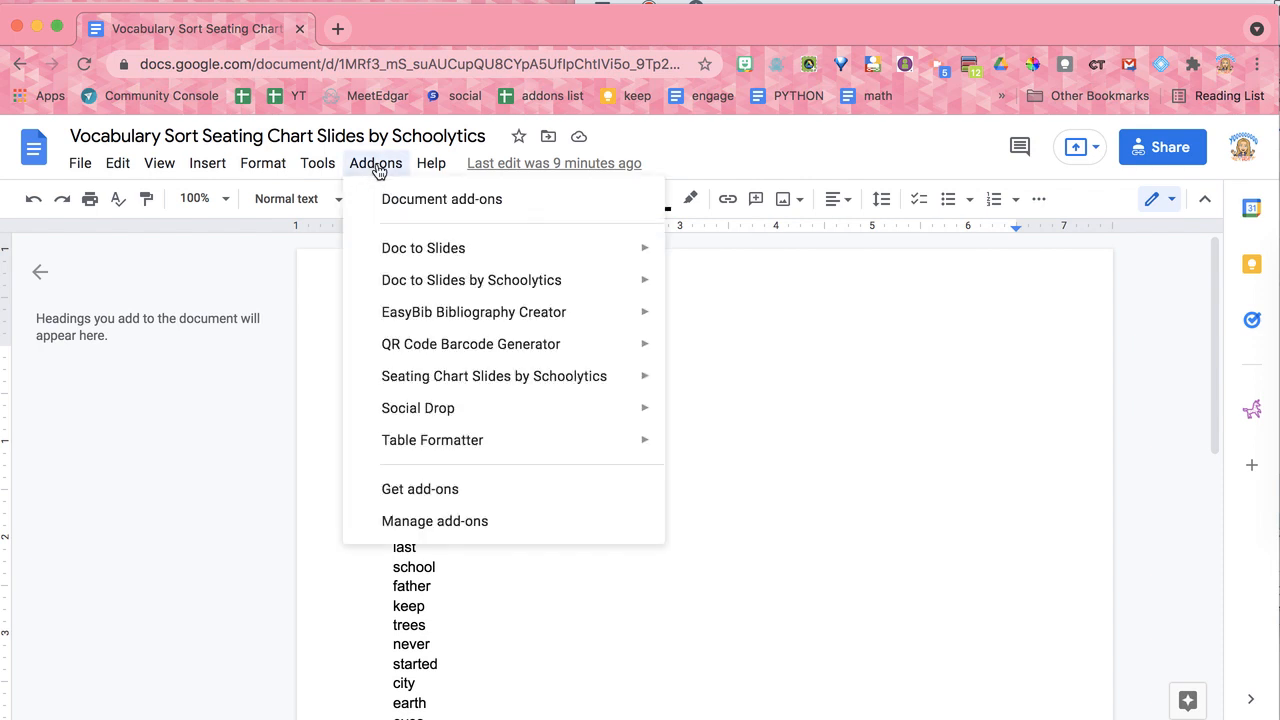
pyautogui.moveTo(420, 489)
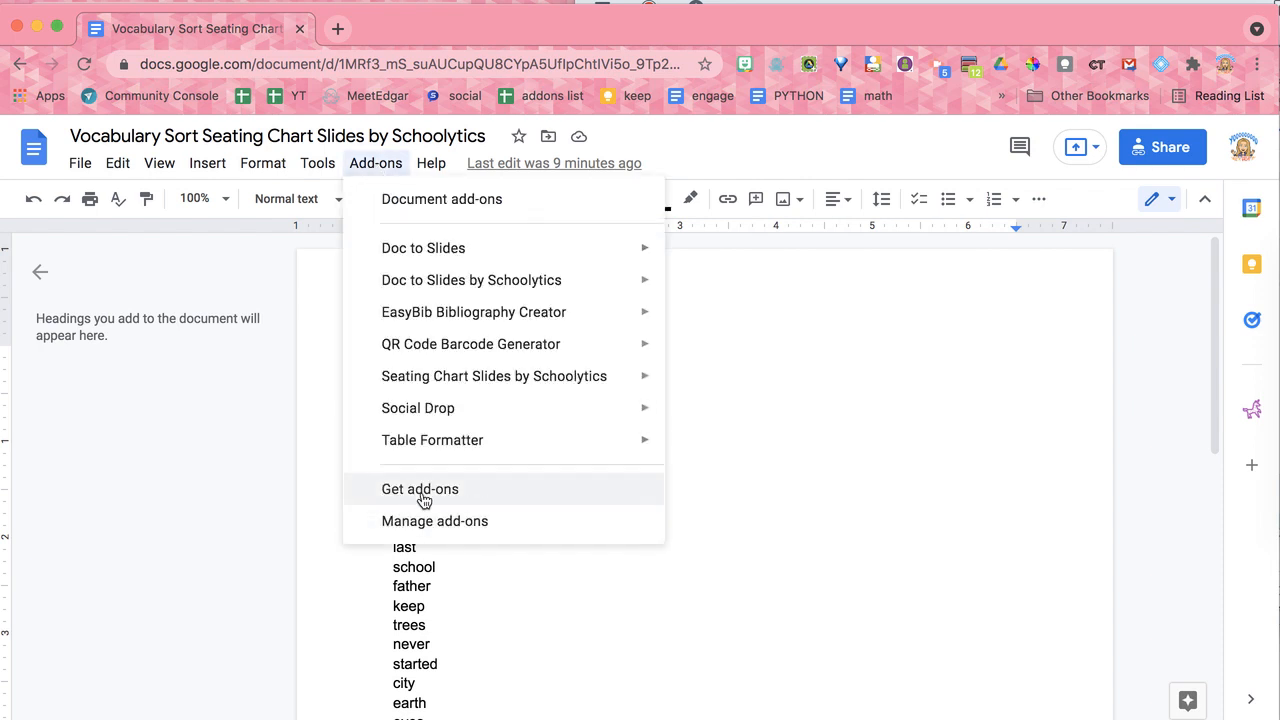
pyautogui.click(420, 489)
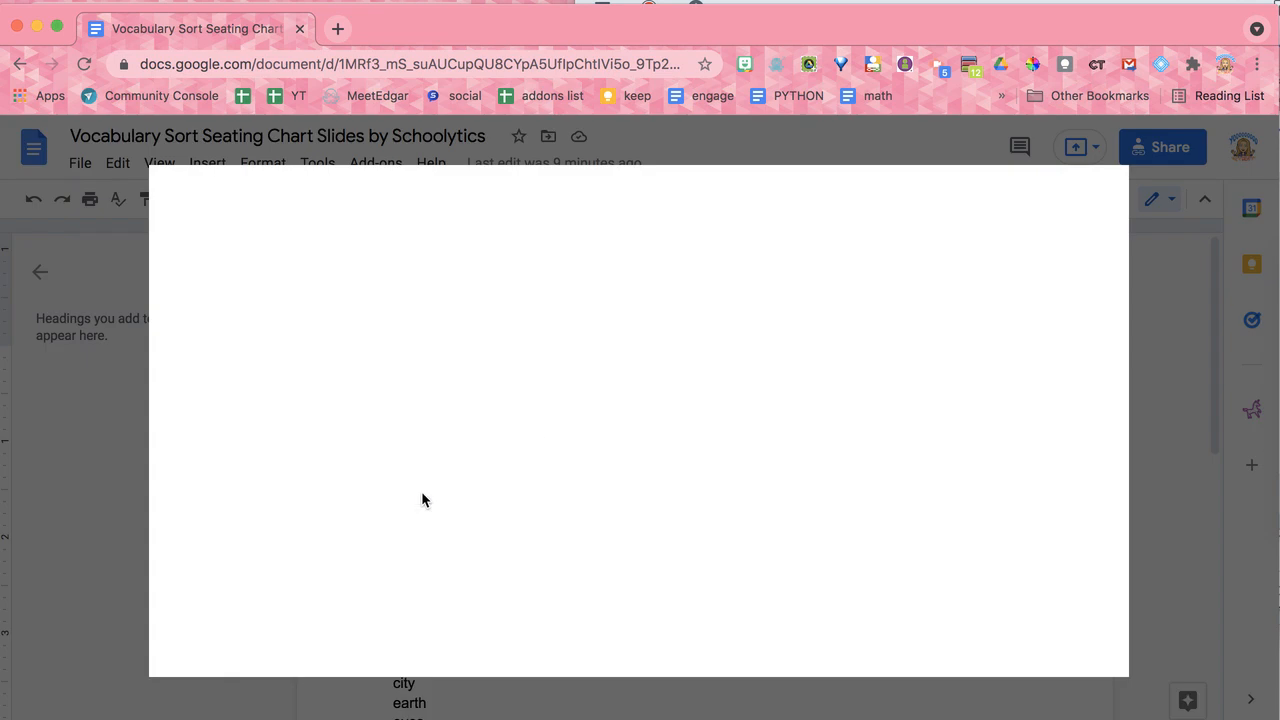
pyautogui.moveTo(662, 253)
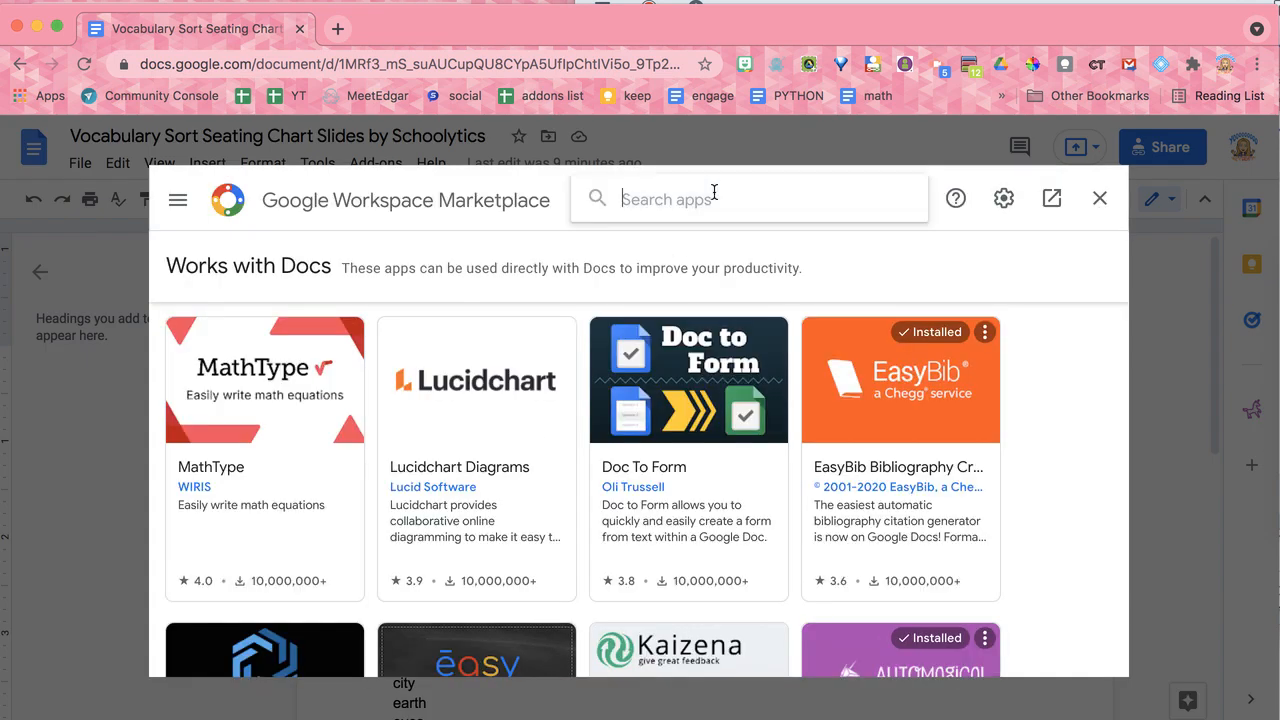
pyautogui.write('schoolytics')
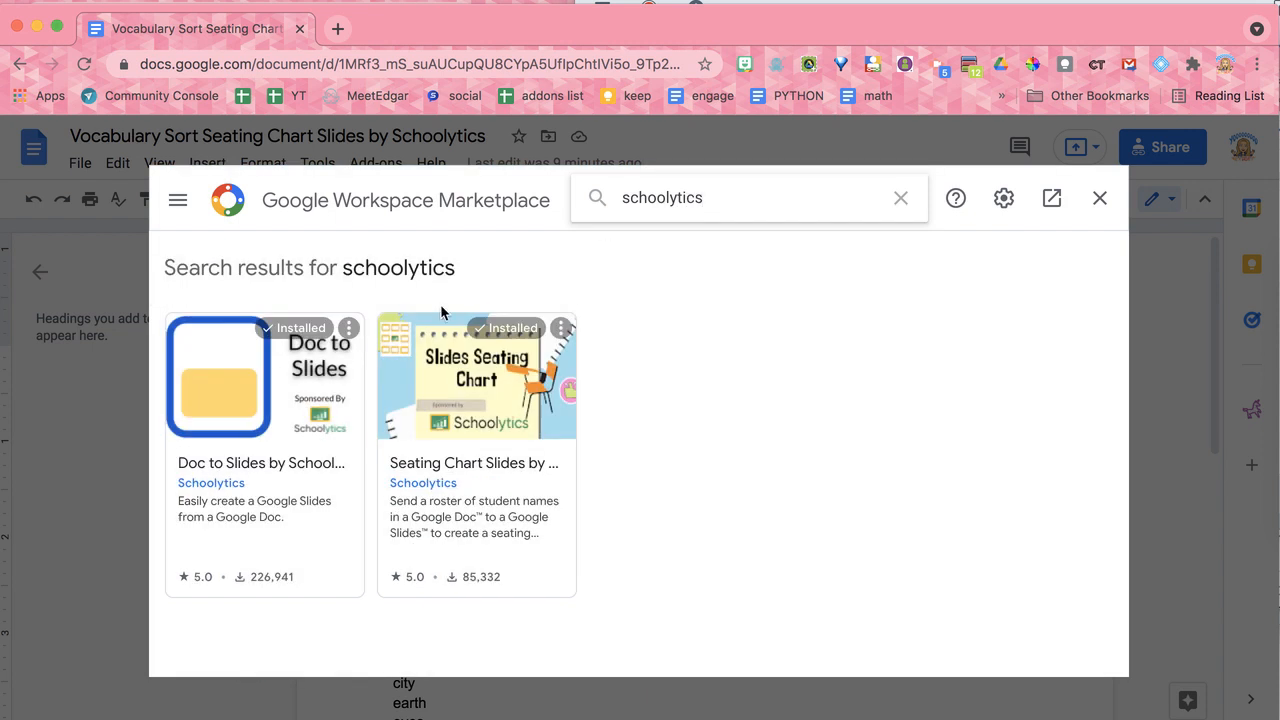
pyautogui.moveTo(490, 390)
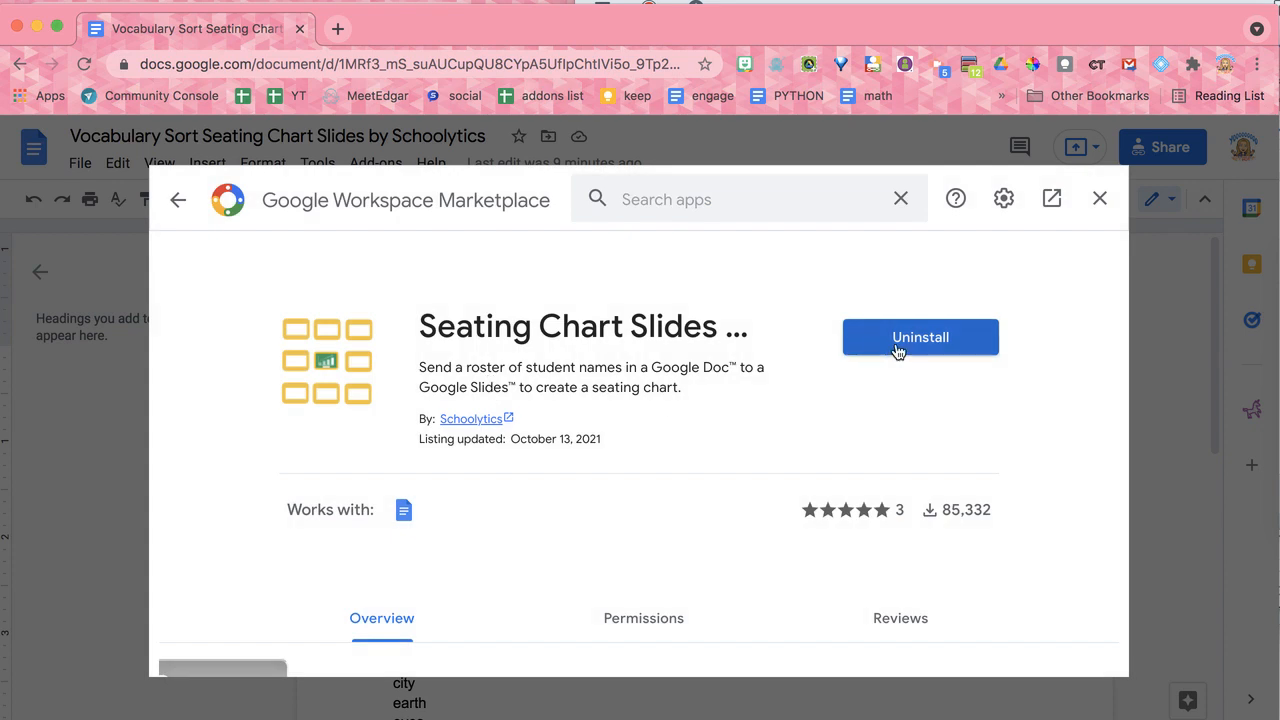
pyautogui.click(1099, 198)
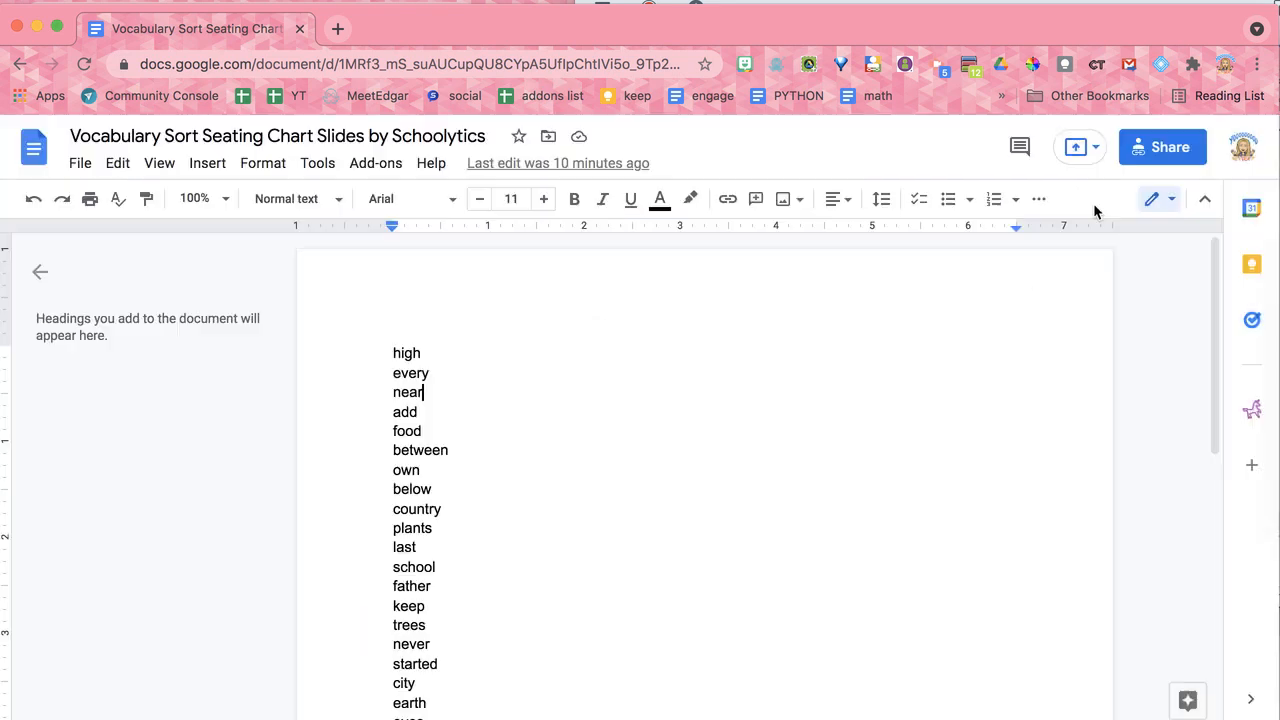
# Step: Join 'every' and 'near' into 'Every, near' and select a word to capitalise
pyautogui.click(434, 489)
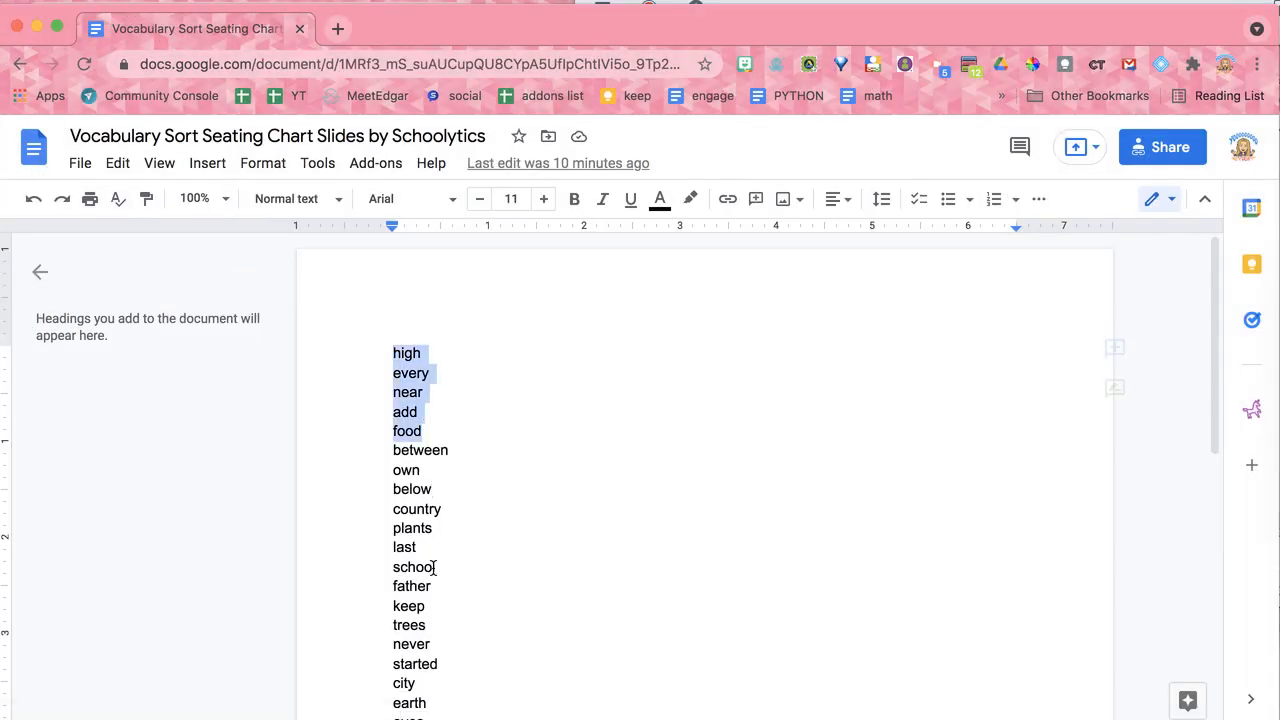
pyautogui.click(407, 392)
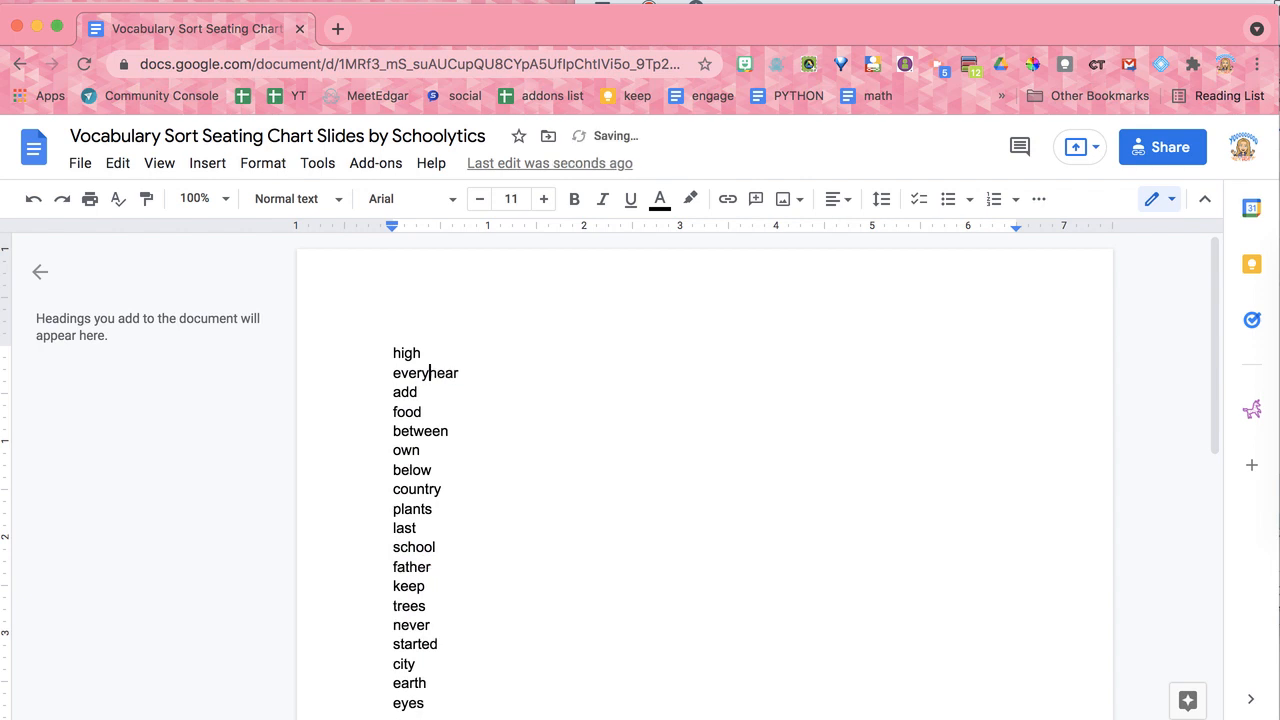
pyautogui.write('Every, near')
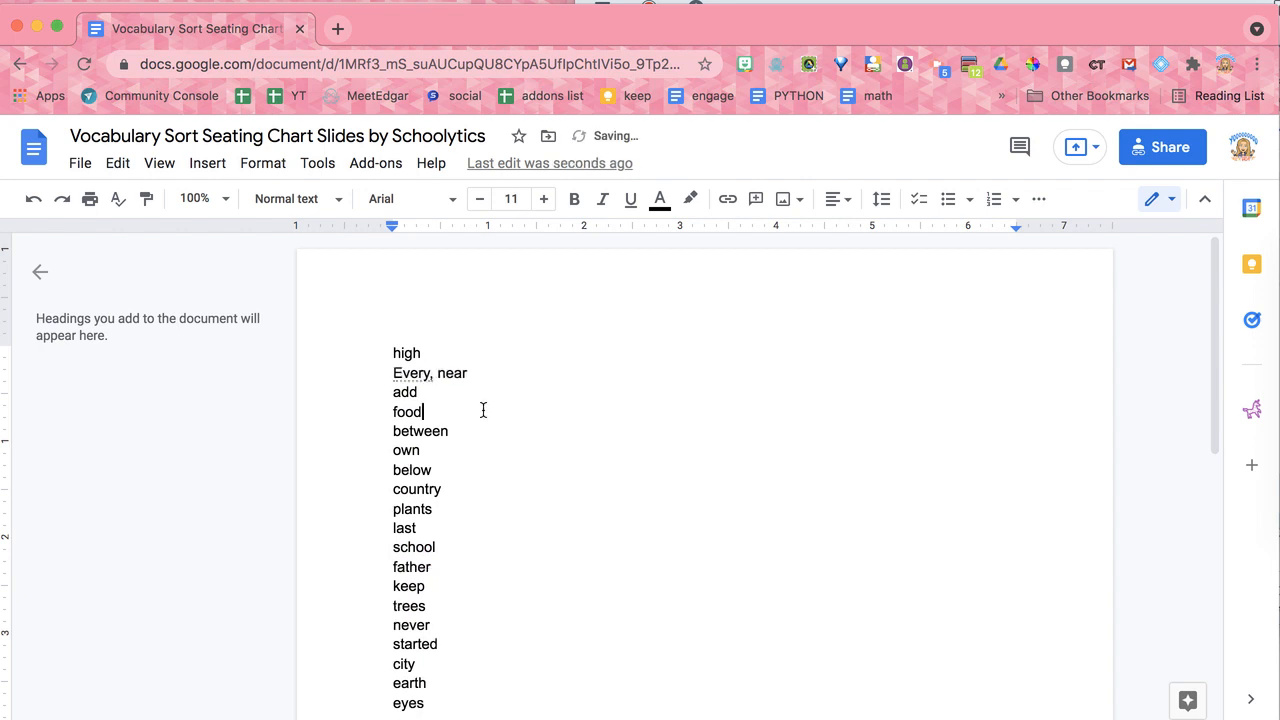
pyautogui.doubleClick(410, 373)
pyautogui.write('alice')
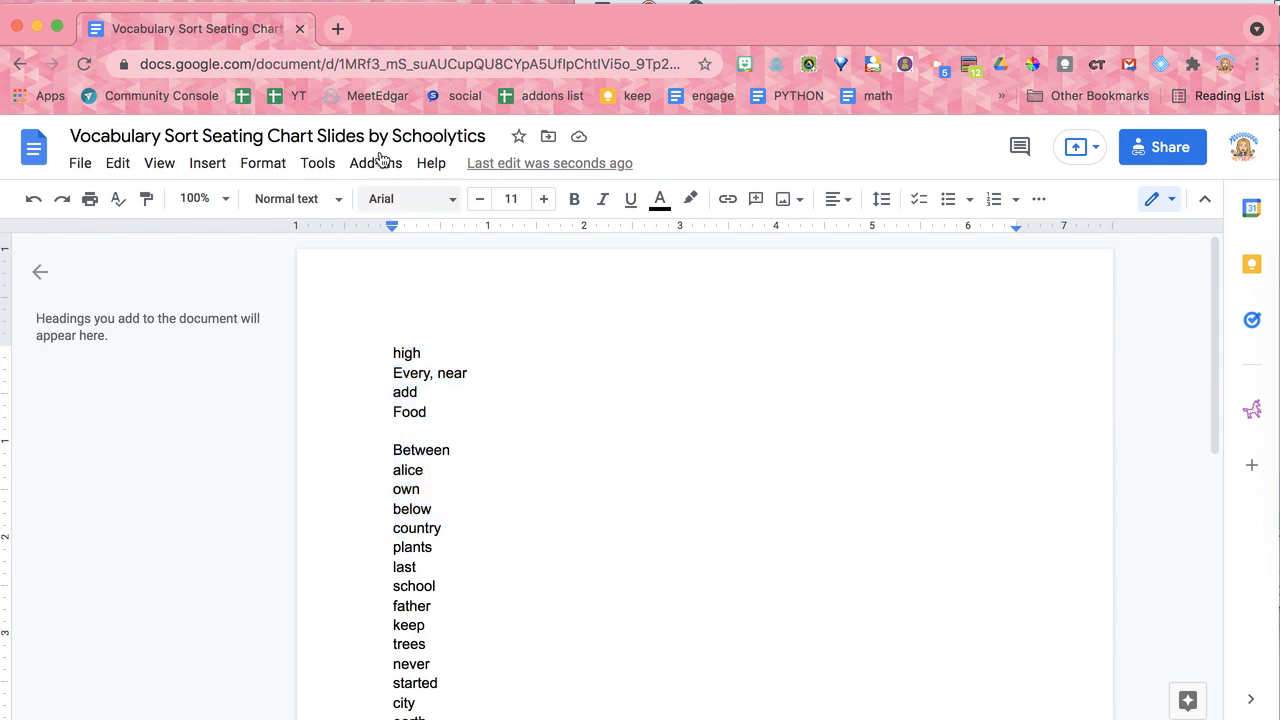
# Step: Show the Seating Chart Slides by Schoolytics sidebar from the Add-ons menu
pyautogui.click(375, 163)
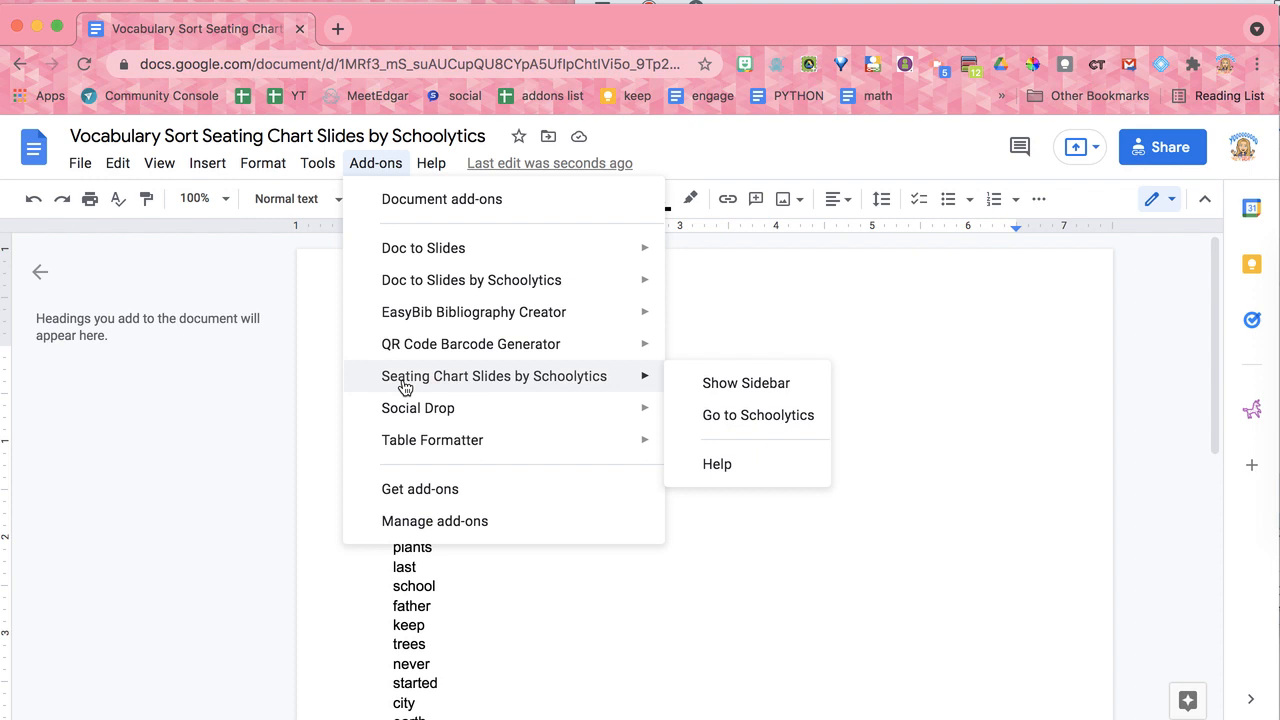
pyautogui.moveTo(452, 376)
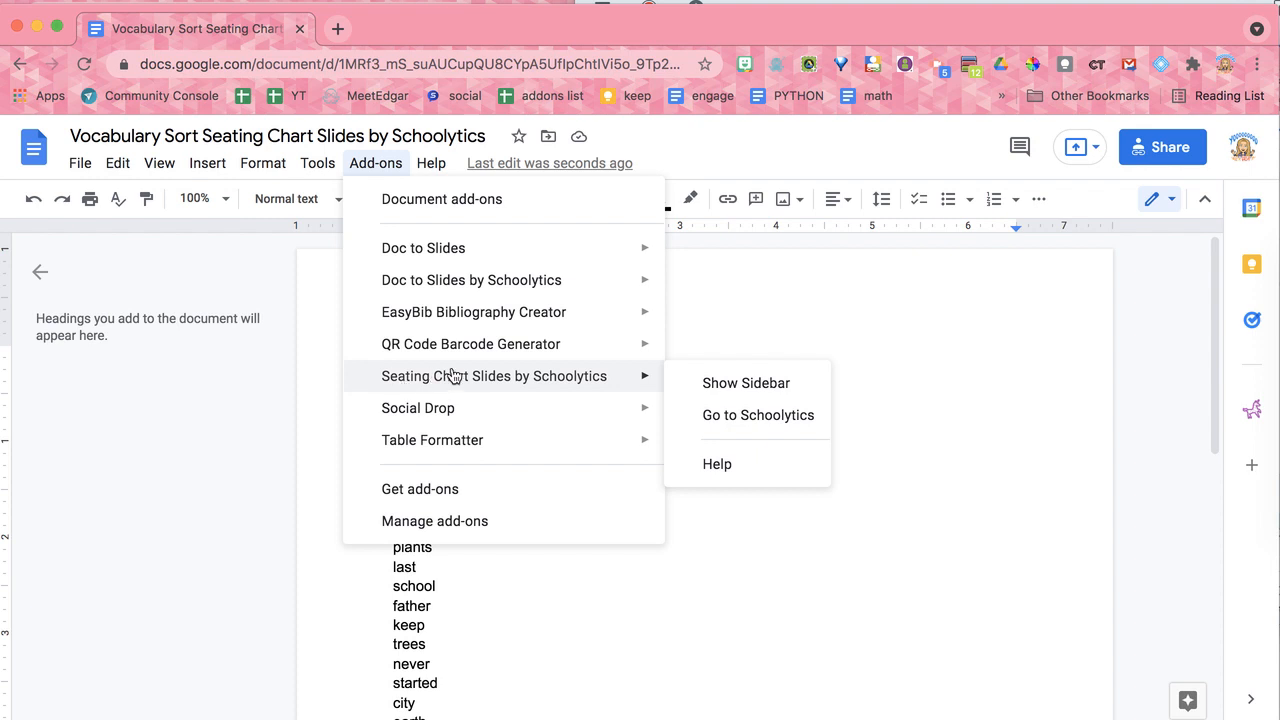
pyautogui.moveTo(746, 383)
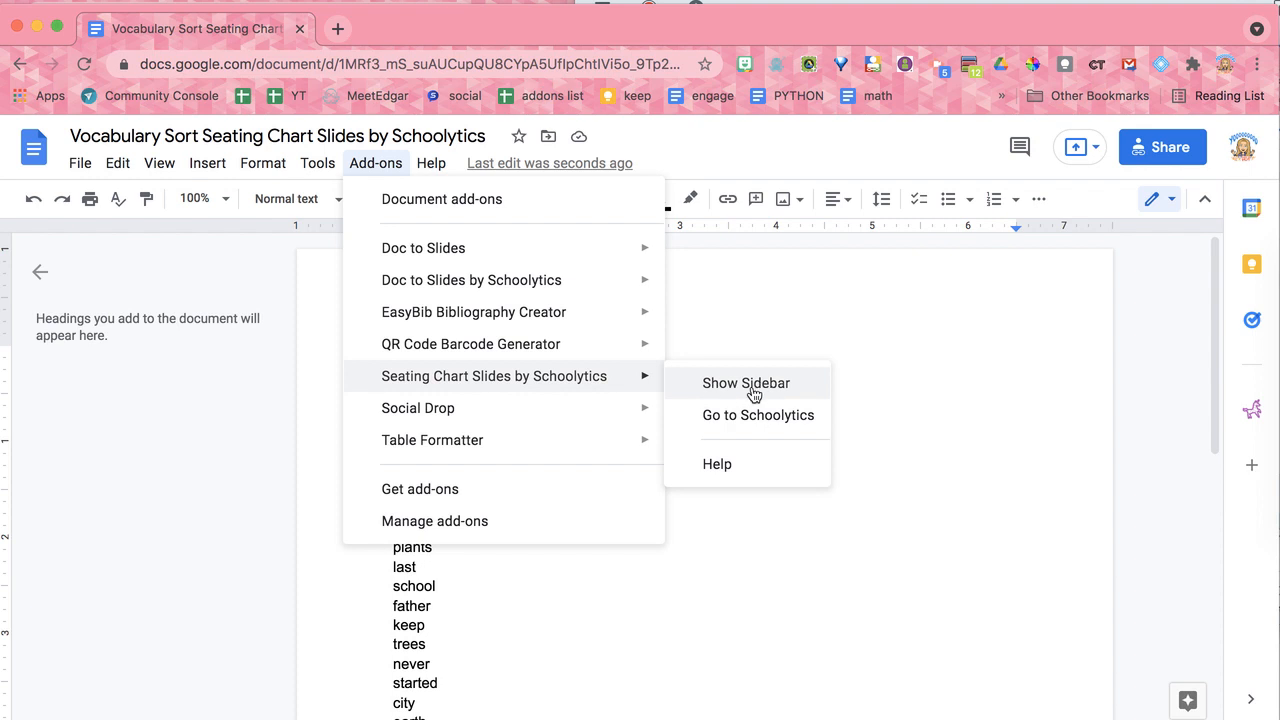
pyautogui.click(746, 383)
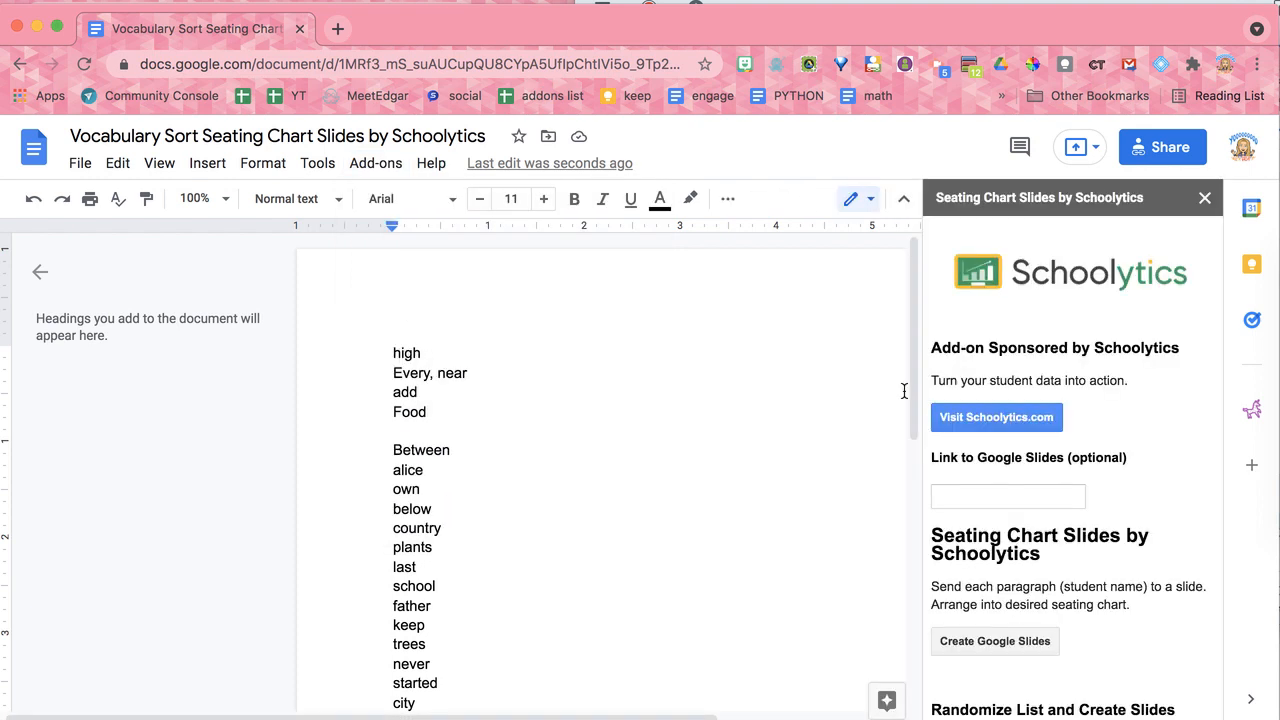
# Step: Create Google Slides from every line of the vocabulary list via the sidebar
pyautogui.scroll(-3)
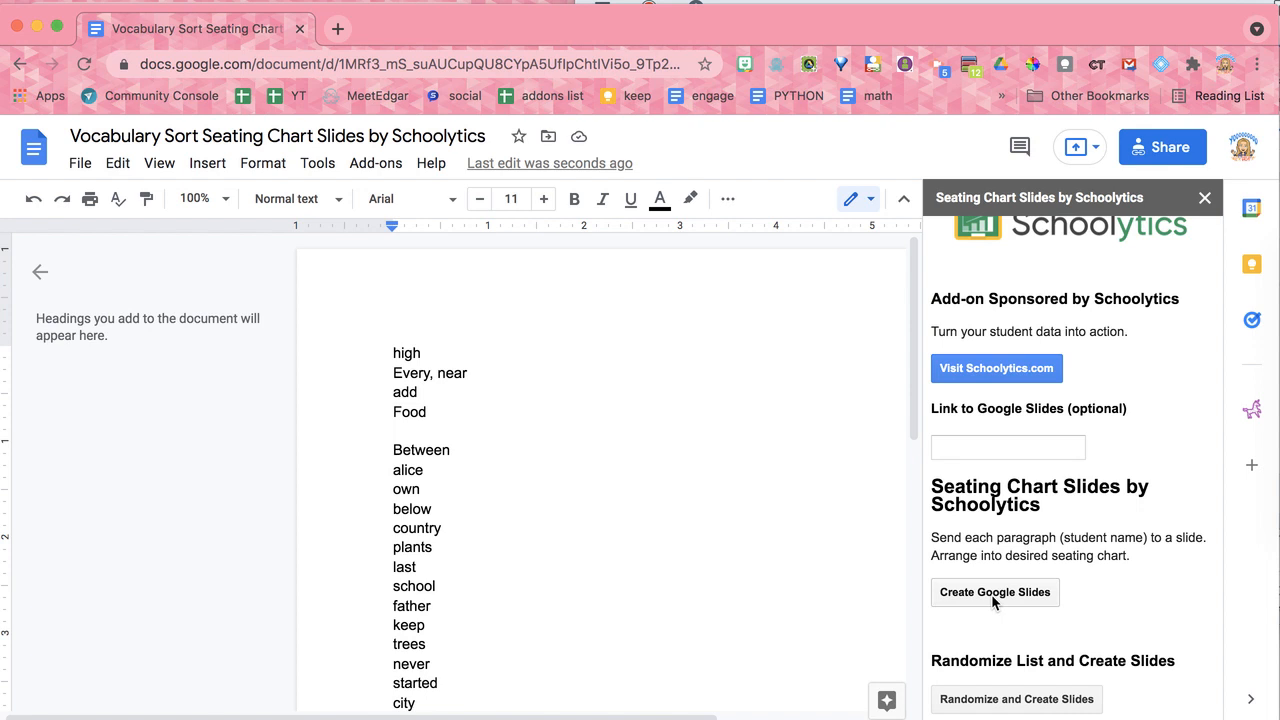
pyautogui.click(994, 592)
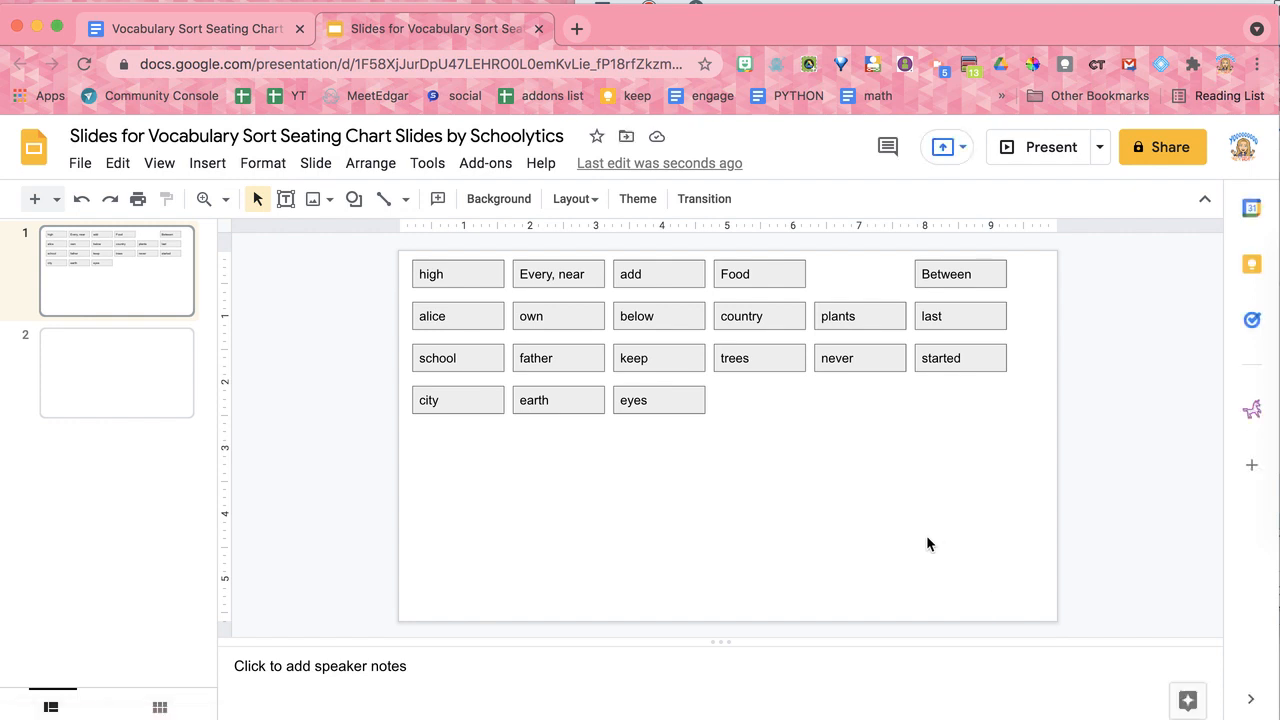
pyautogui.moveTo(508, 260)
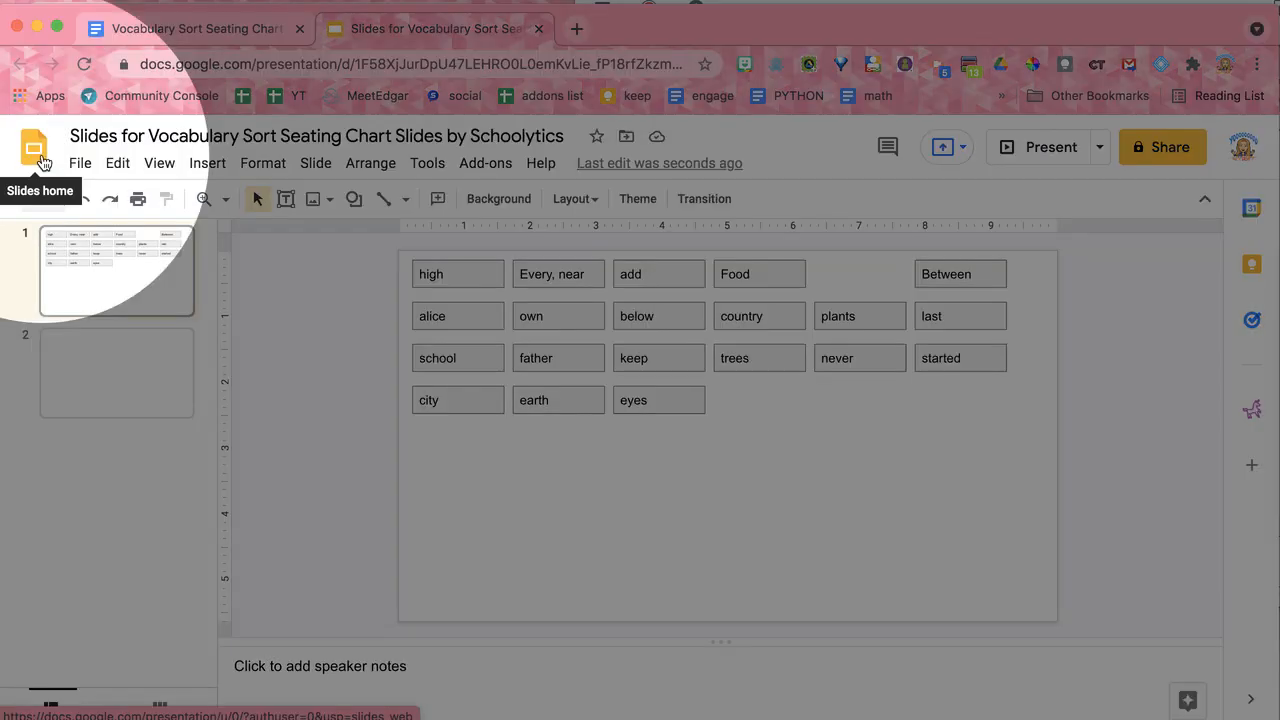
# Step: Move father, plants and last below the grid, and trees just above last
pyautogui.click(535, 358)
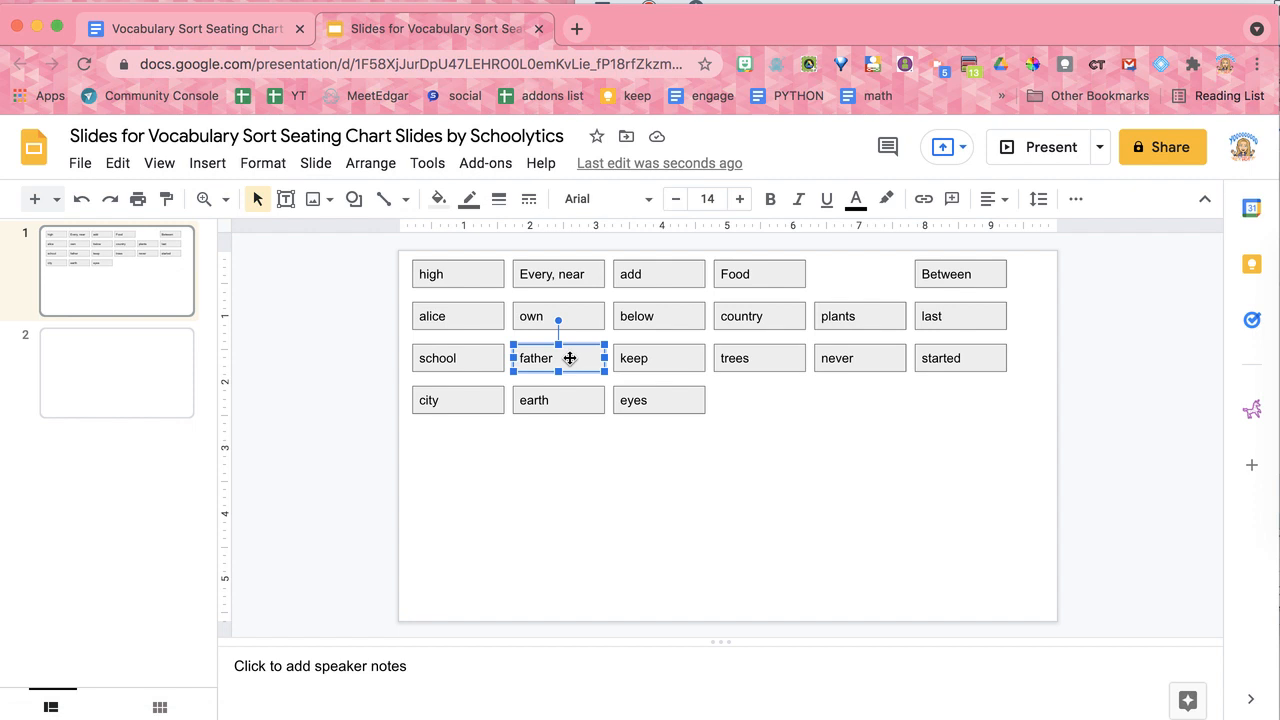
pyautogui.moveTo(550, 343)
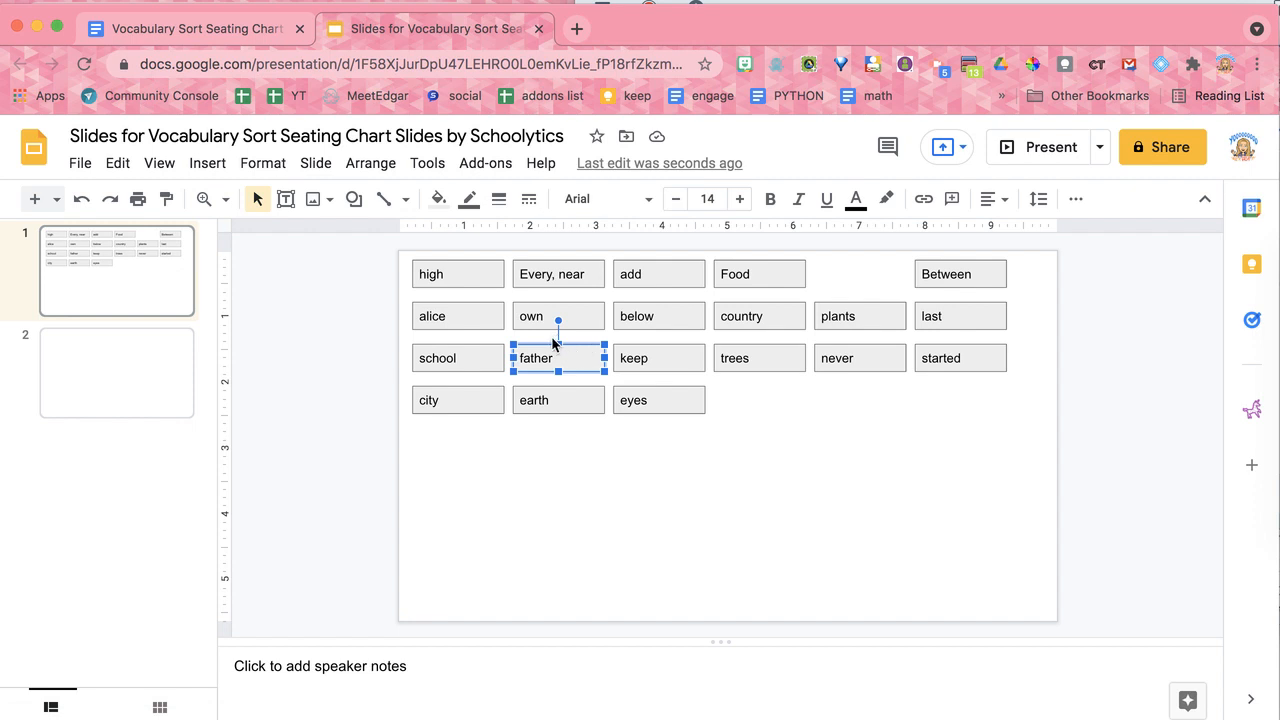
pyautogui.moveTo(558, 358); pyautogui.dragTo(727, 518)
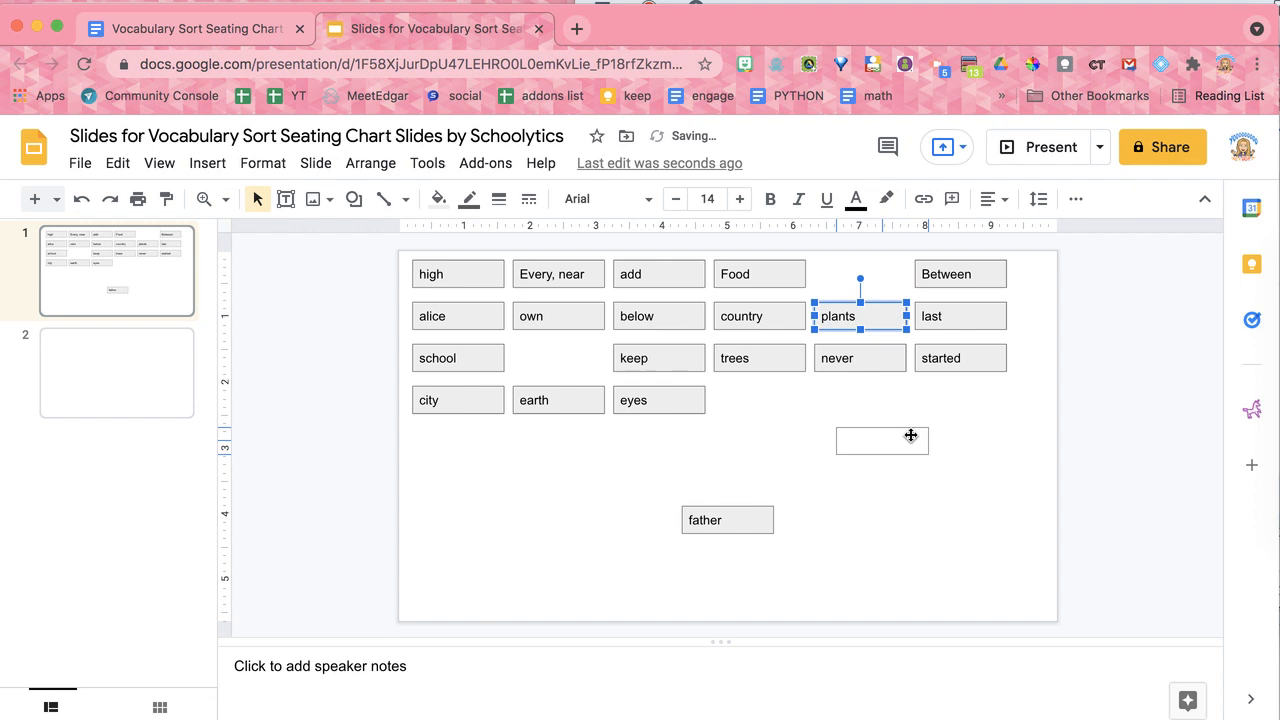
pyautogui.moveTo(860, 315); pyautogui.dragTo(940, 462)
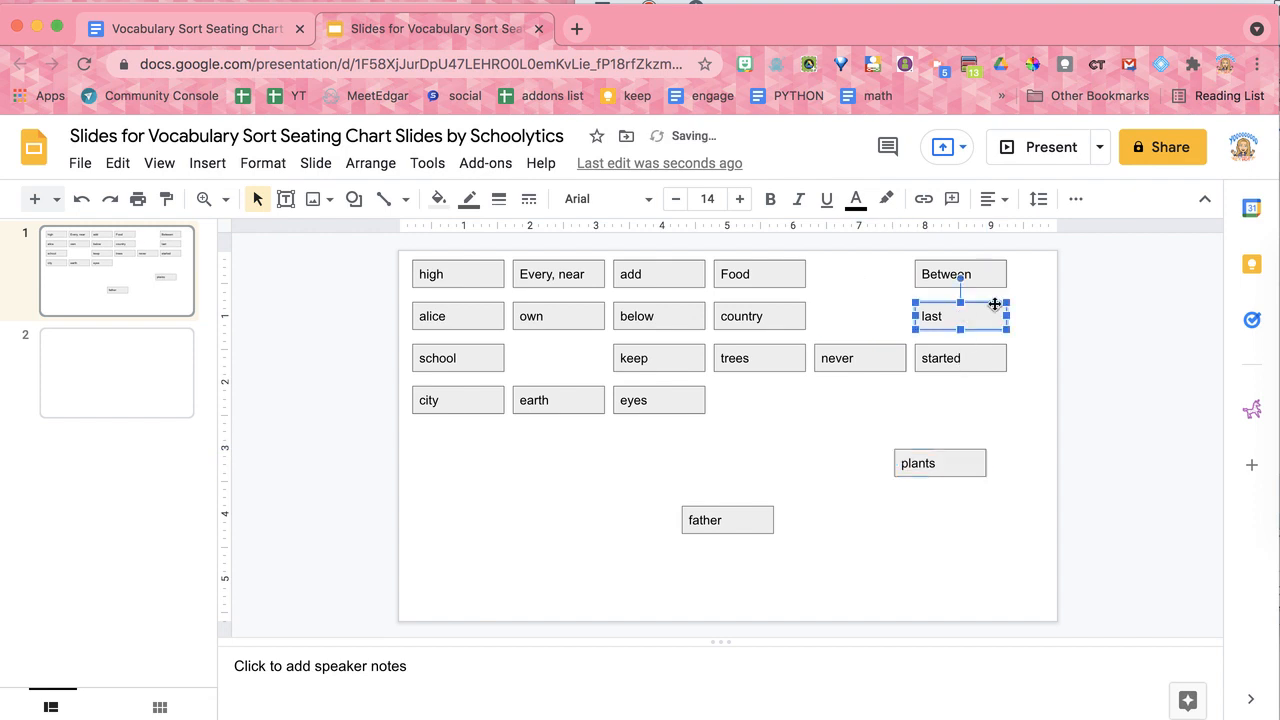
pyautogui.moveTo(960, 315); pyautogui.dragTo(578, 508)
pyautogui.write('Ex')
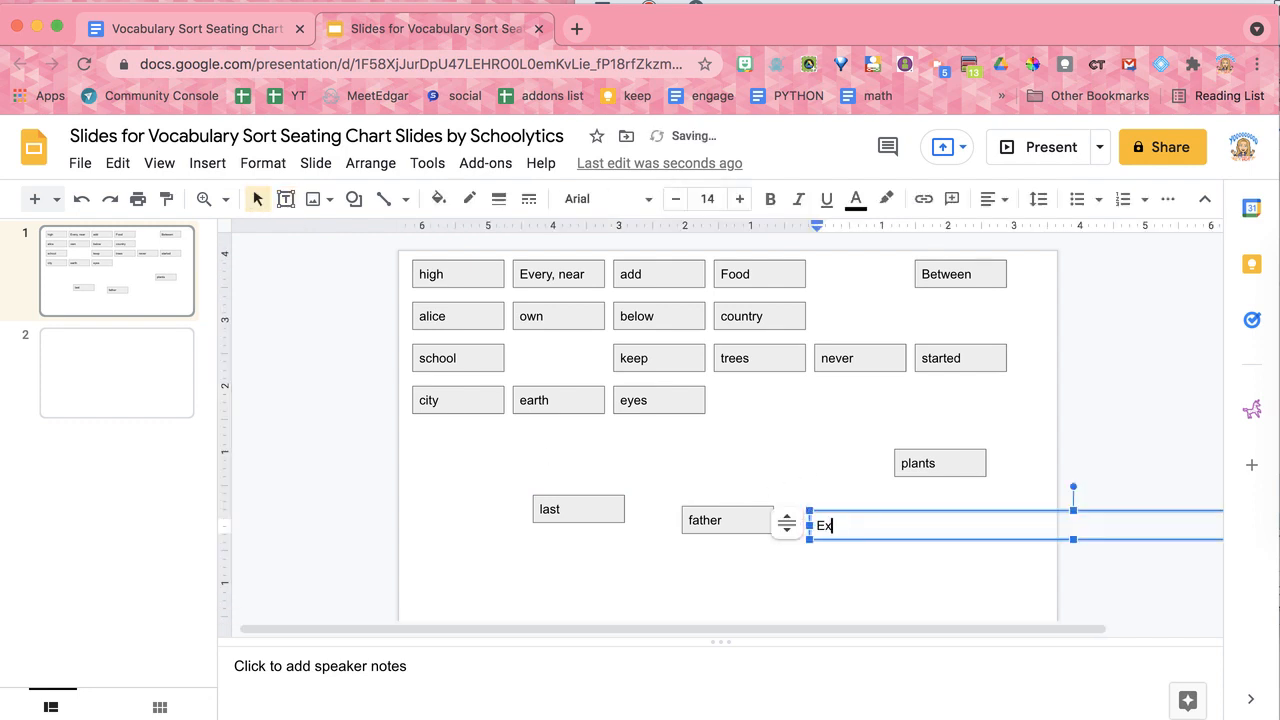
pyautogui.click(754, 575)
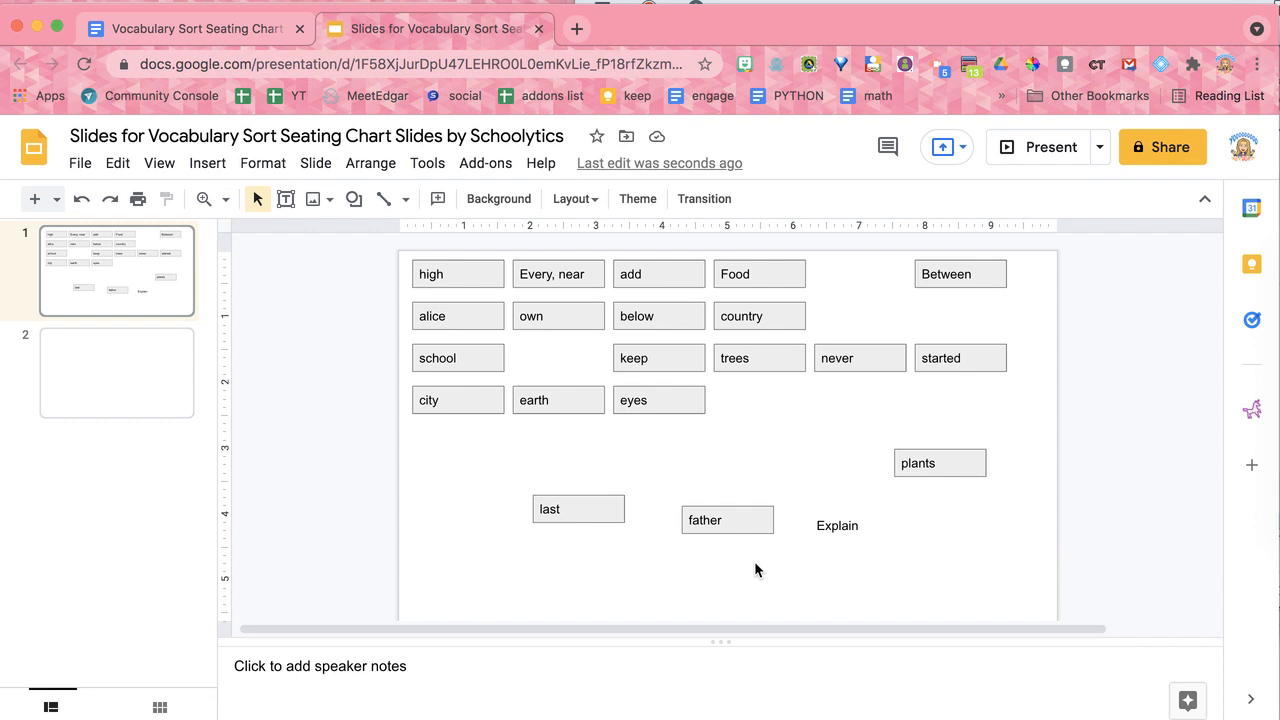
pyautogui.click(734, 357)
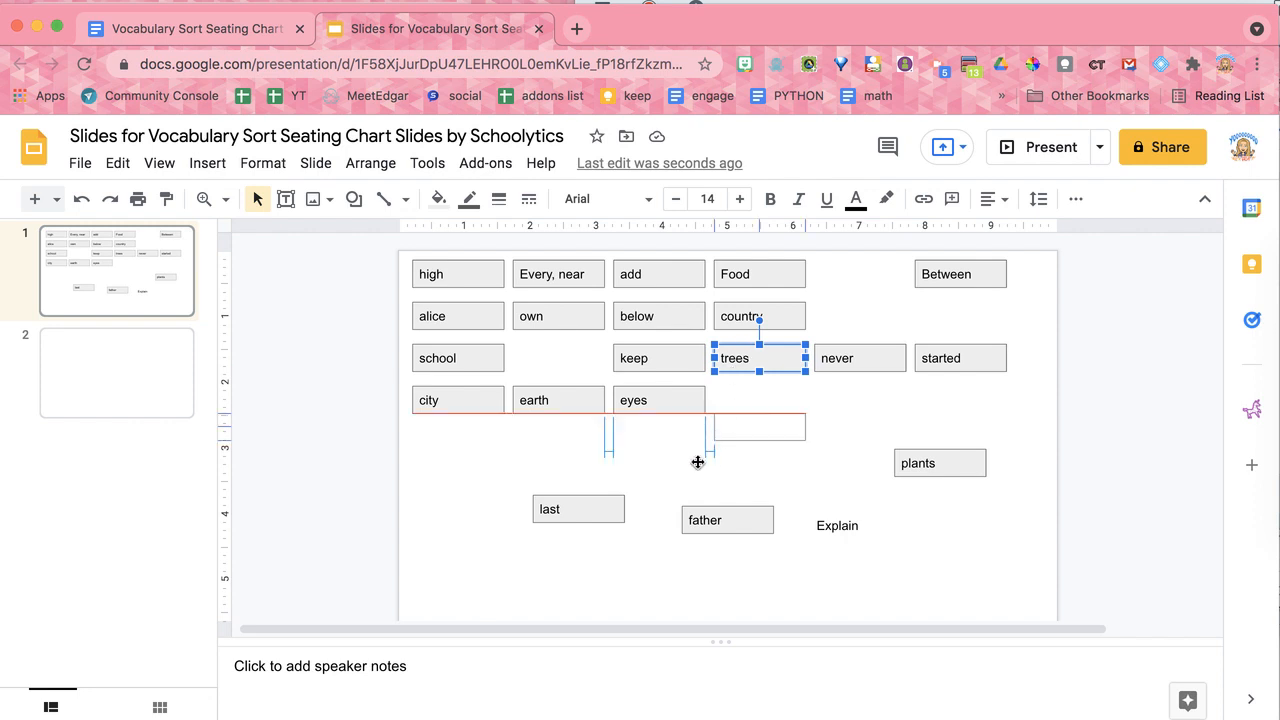
pyautogui.moveTo(759, 358); pyautogui.dragTo(568, 473)
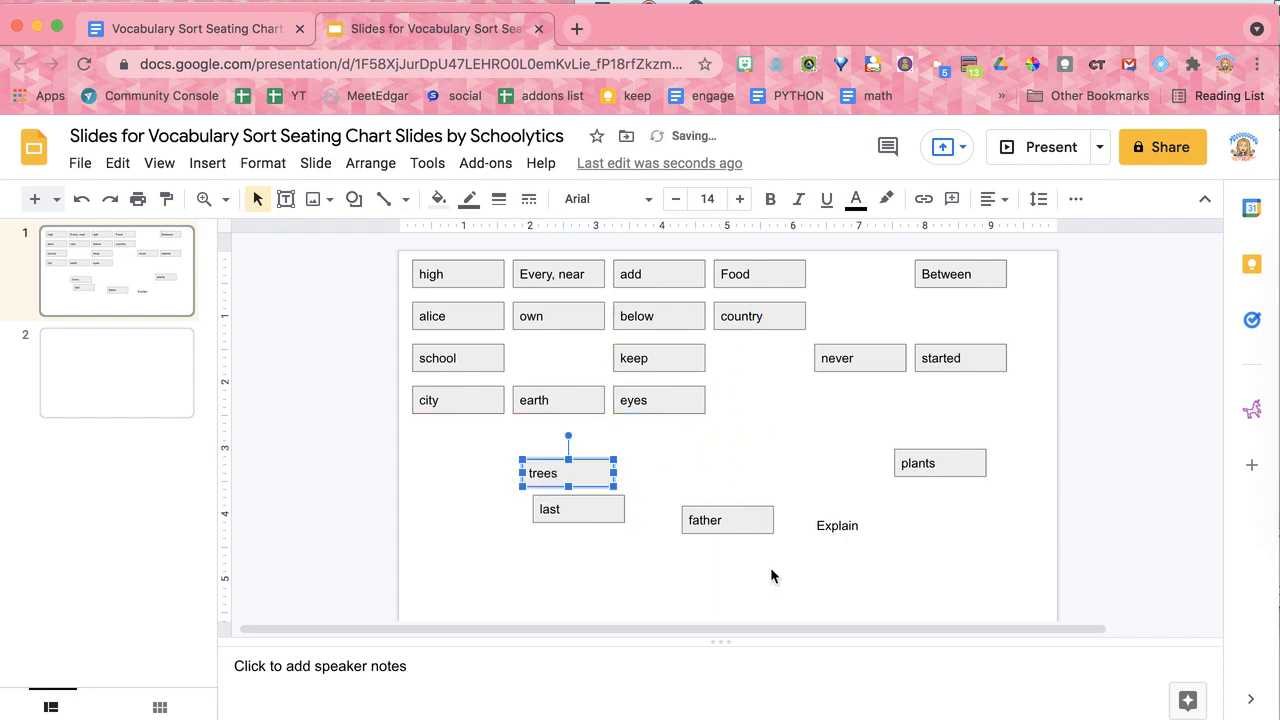
pyautogui.click(759, 316)
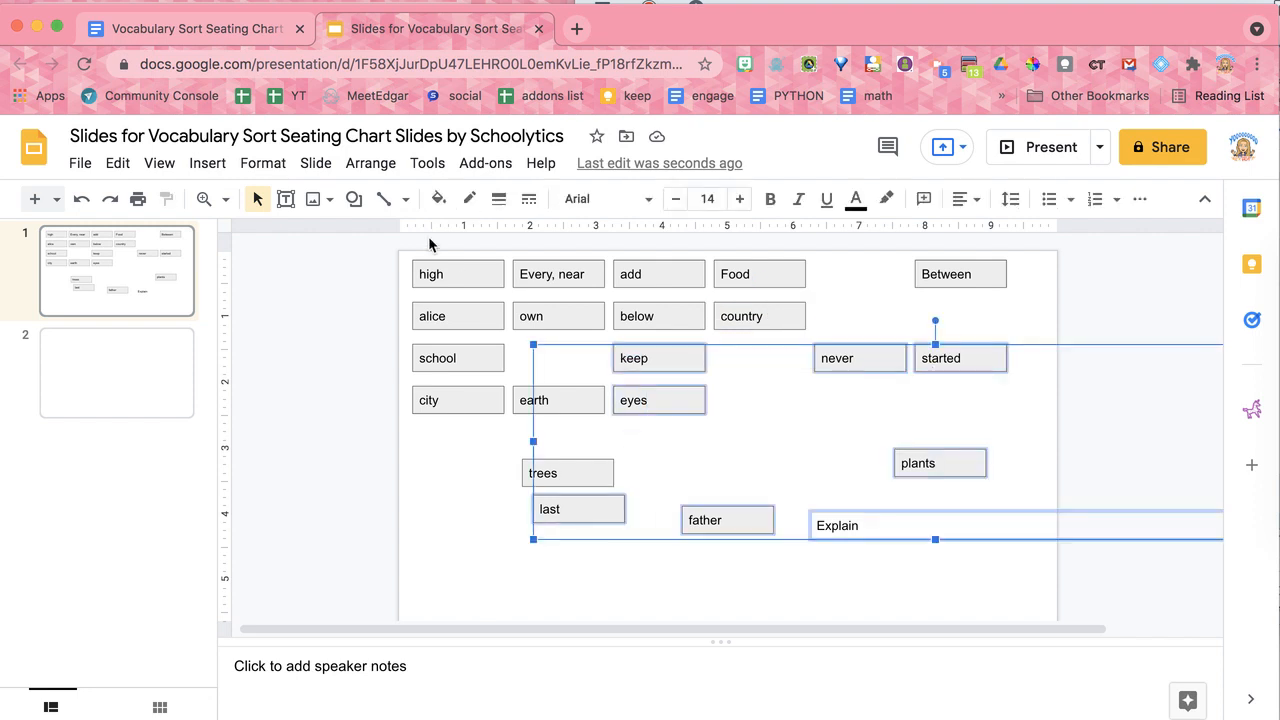
# Step: Apply the Butcherman font to selected boxes and a yellow fill to another group
pyautogui.click(605, 198)
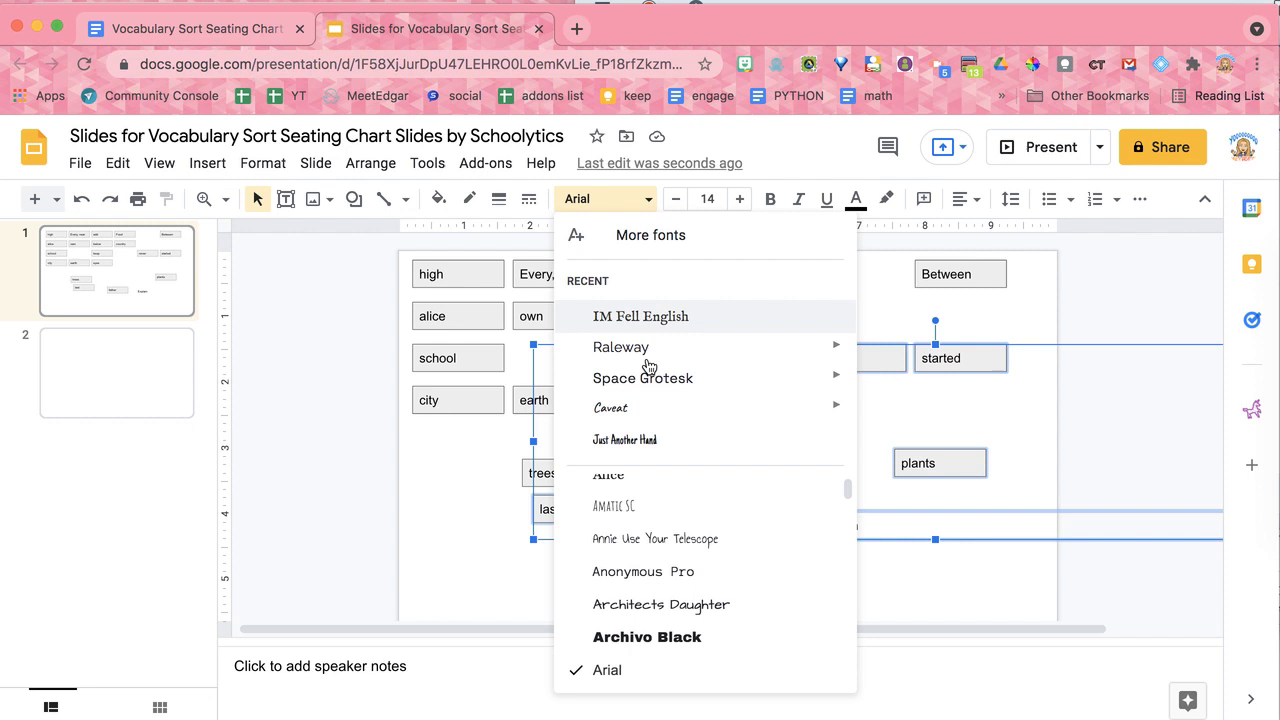
pyautogui.scroll(-3)
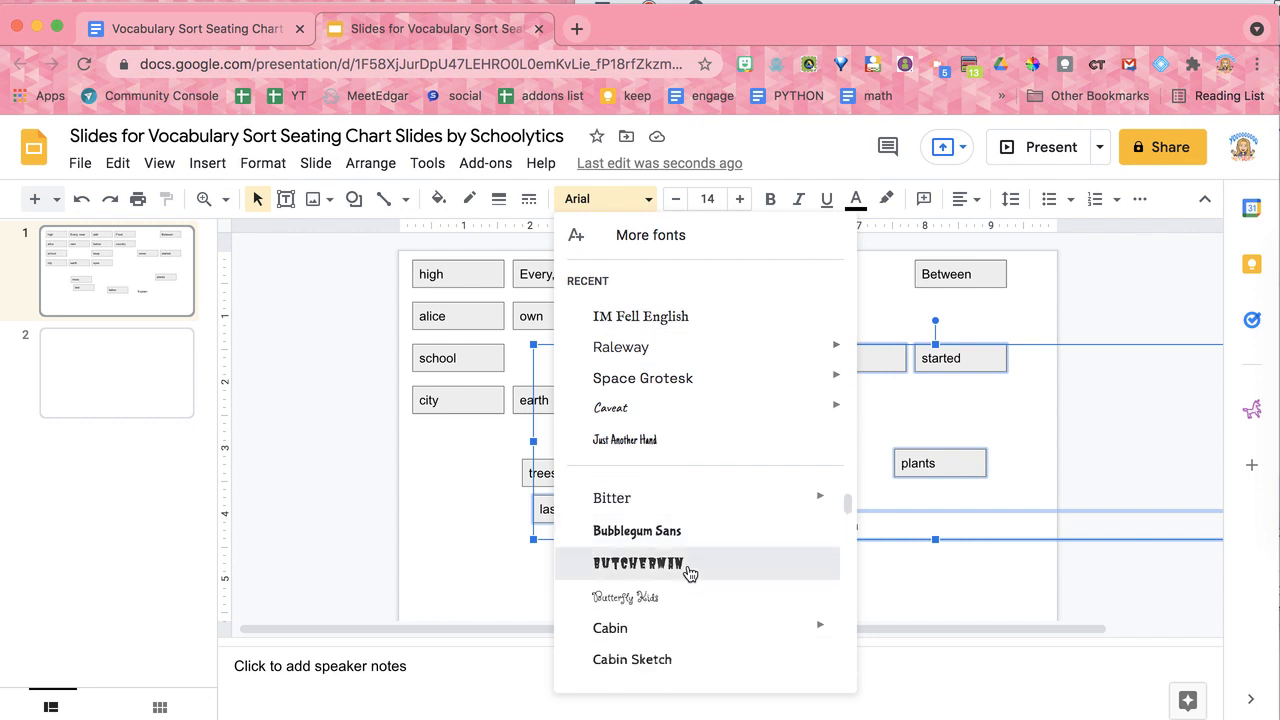
pyautogui.click(636, 563)
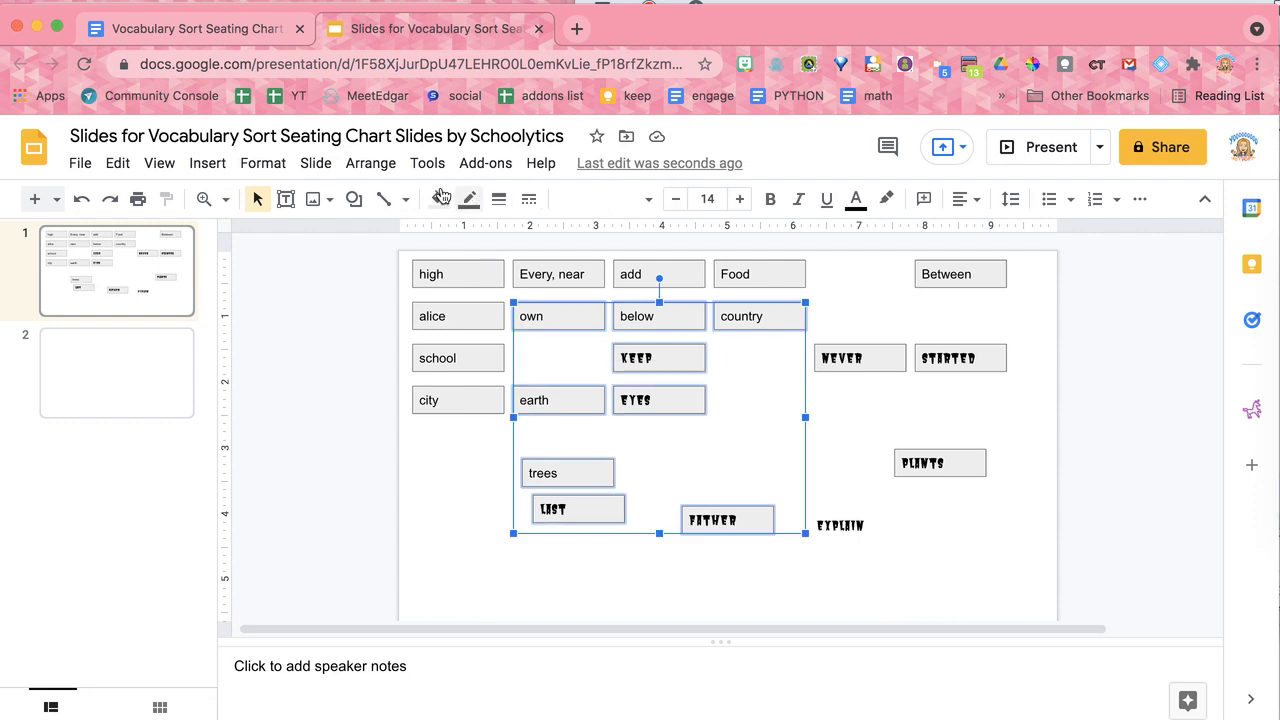
pyautogui.click(438, 198)
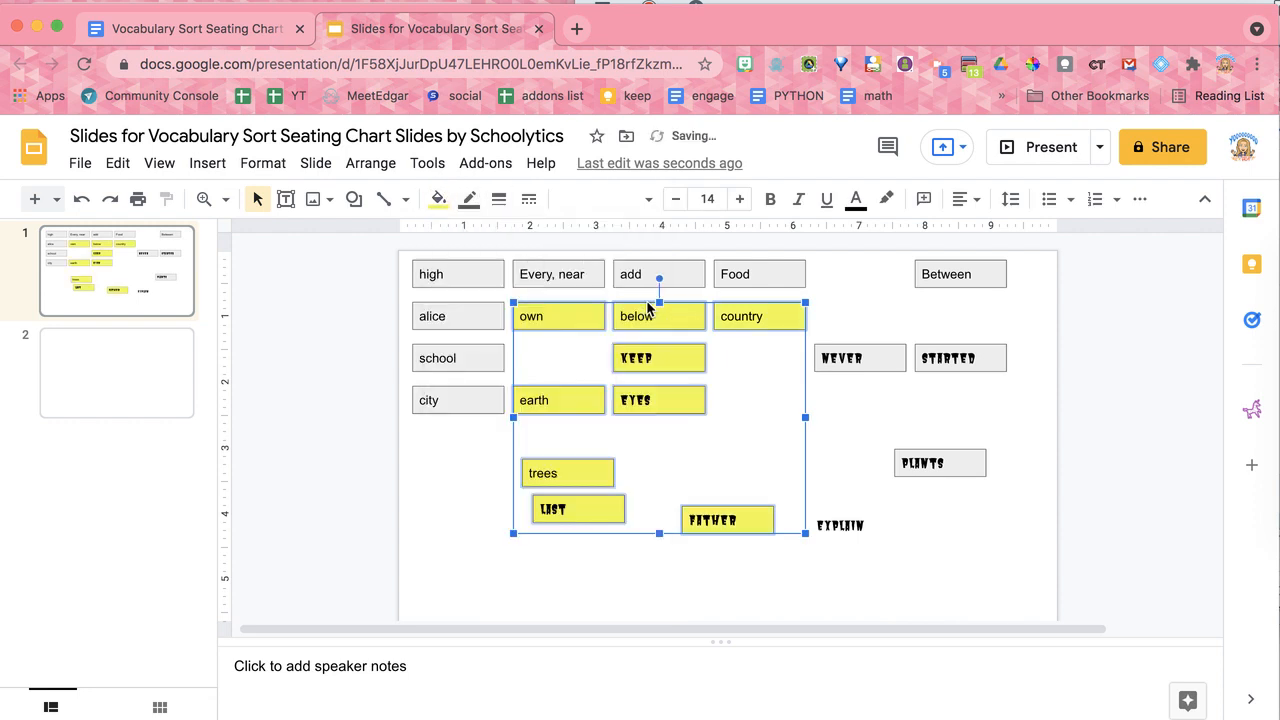
pyautogui.click(910, 601)
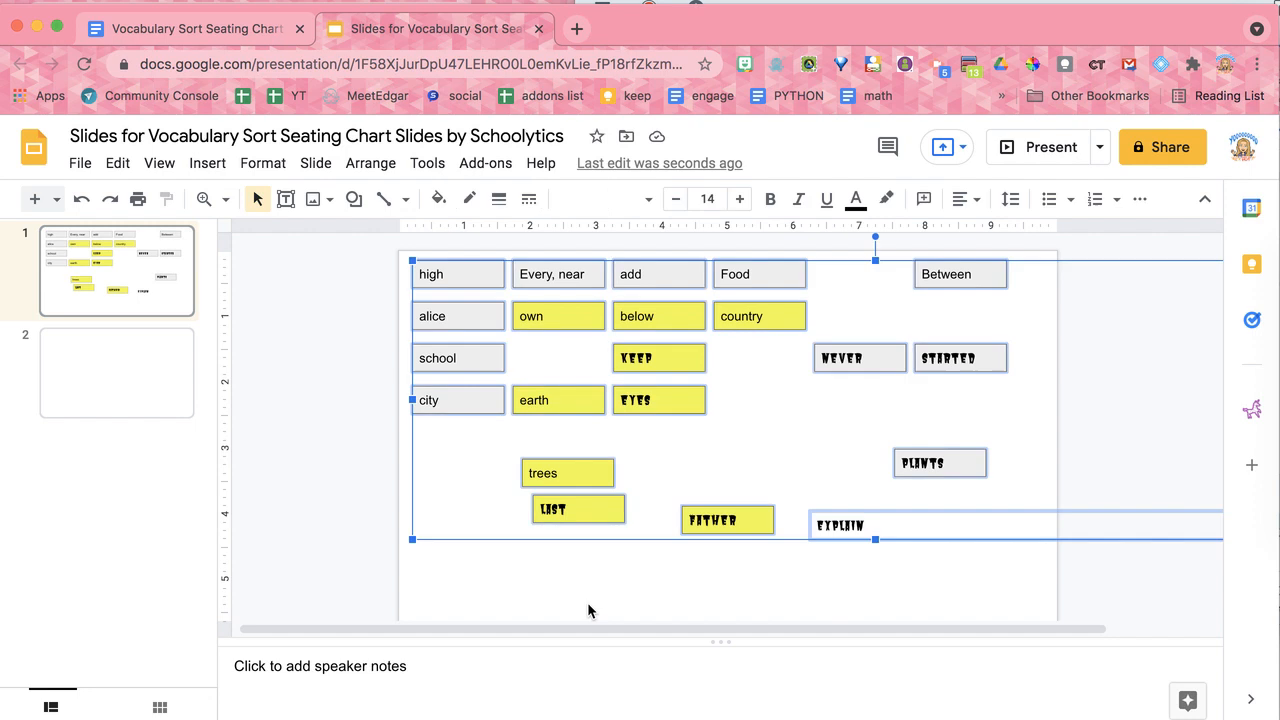
# Step: Give all word boxes Comic Sans MS with a pinkish-red fill, then deselect
pyautogui.click(600, 198)
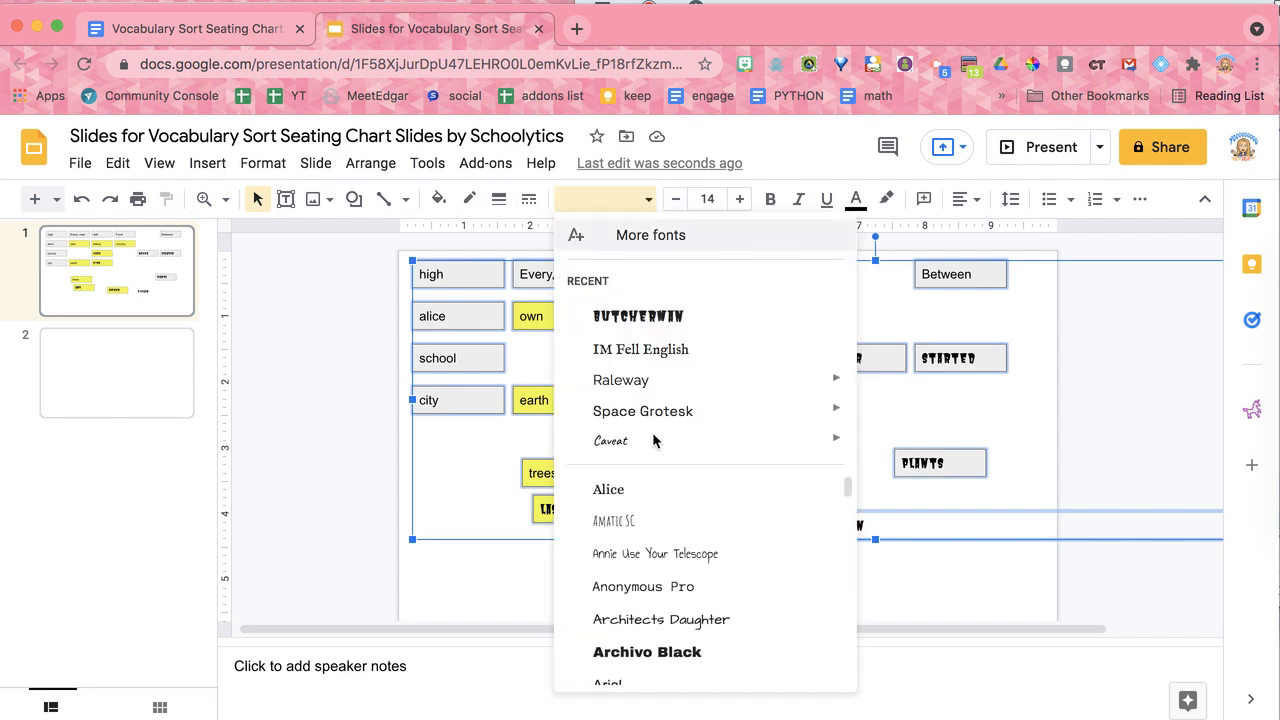
pyautogui.scroll(-3)
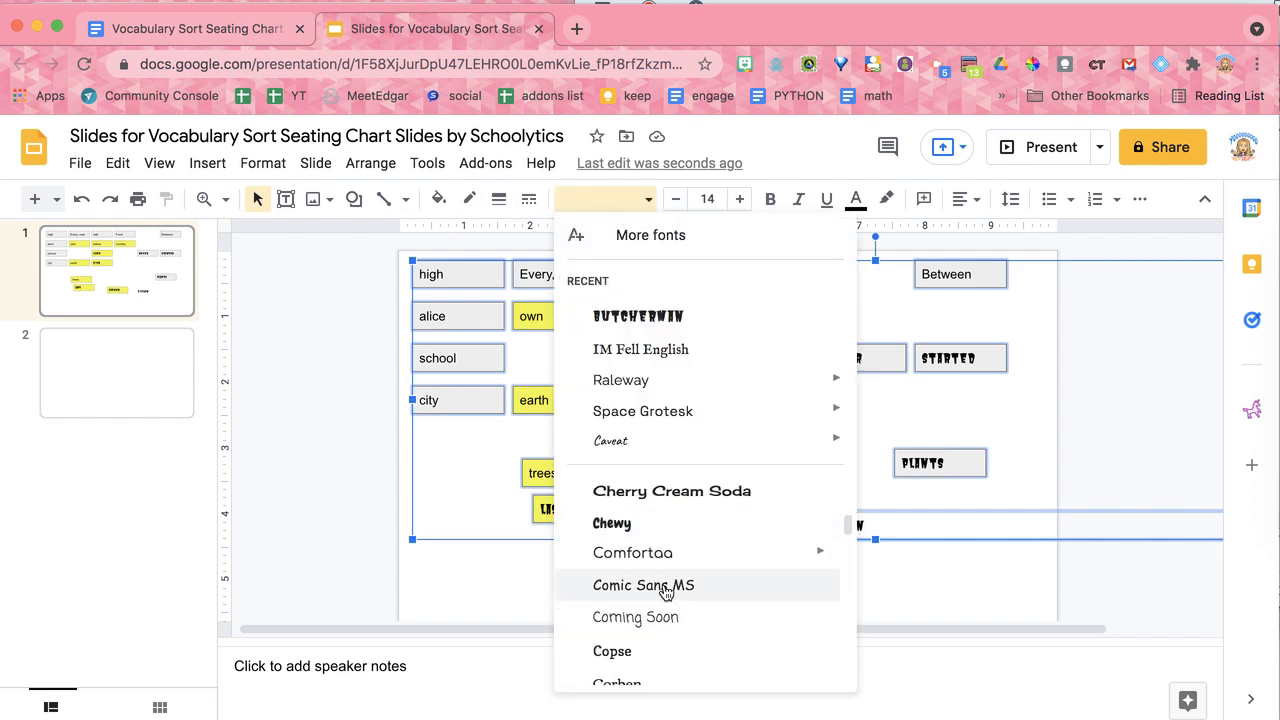
pyautogui.click(643, 585)
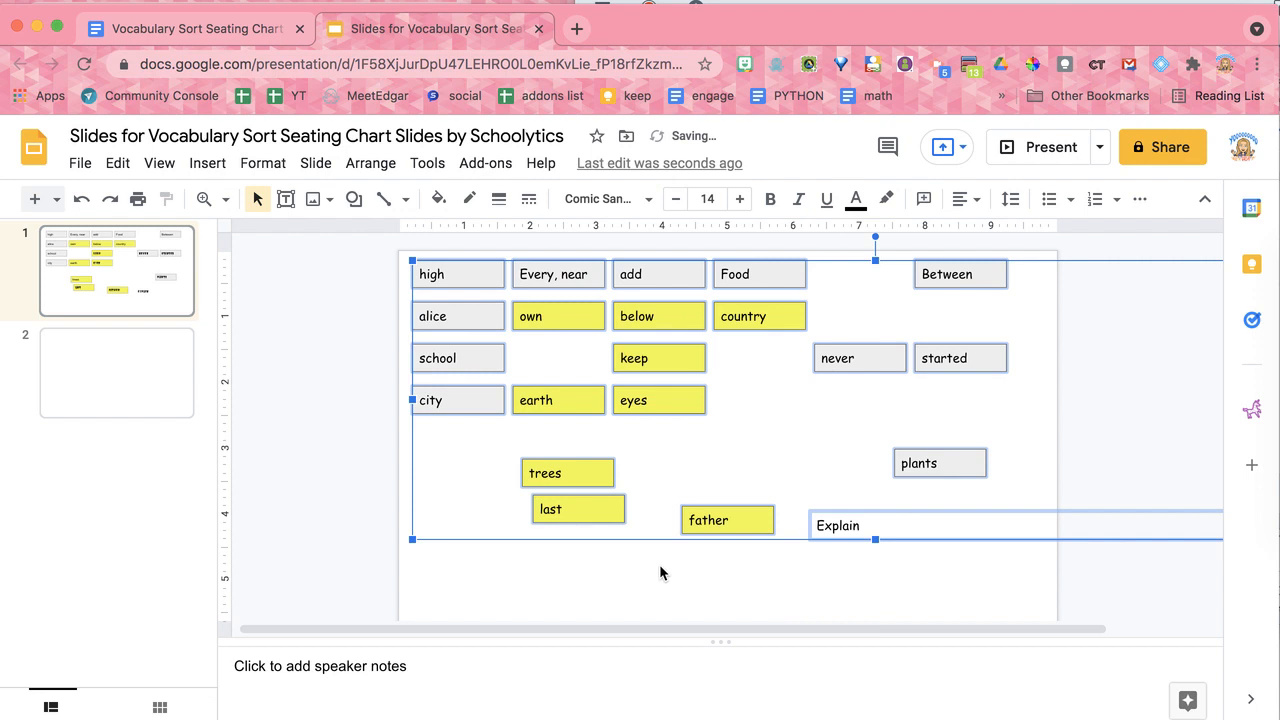
pyautogui.click(438, 199)
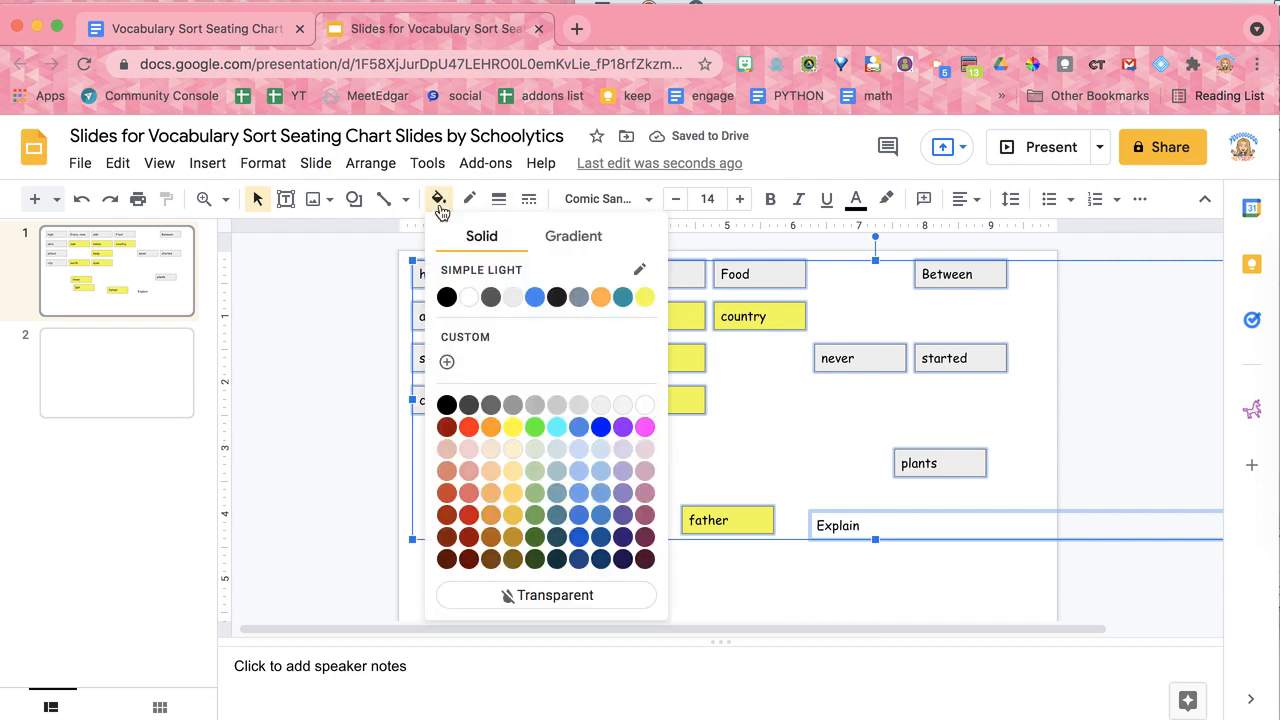
pyautogui.moveTo(490, 470)
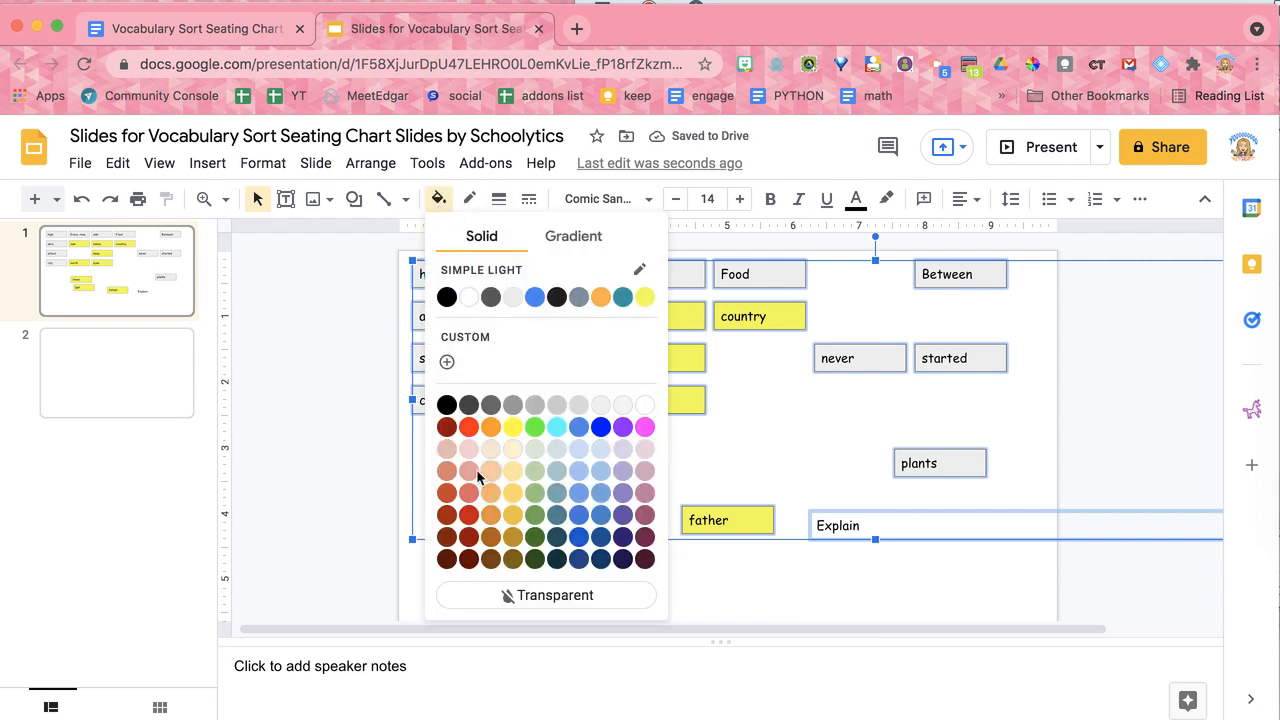
pyautogui.click(490, 472)
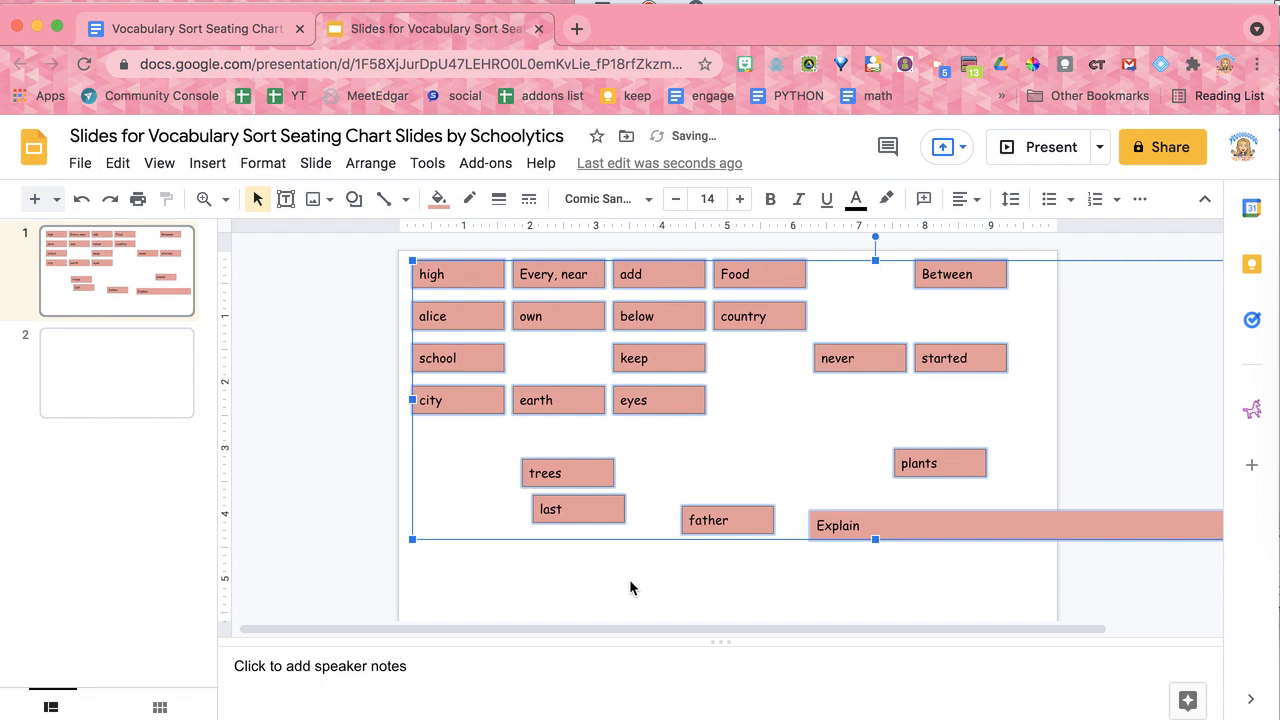
pyautogui.click(600, 568)
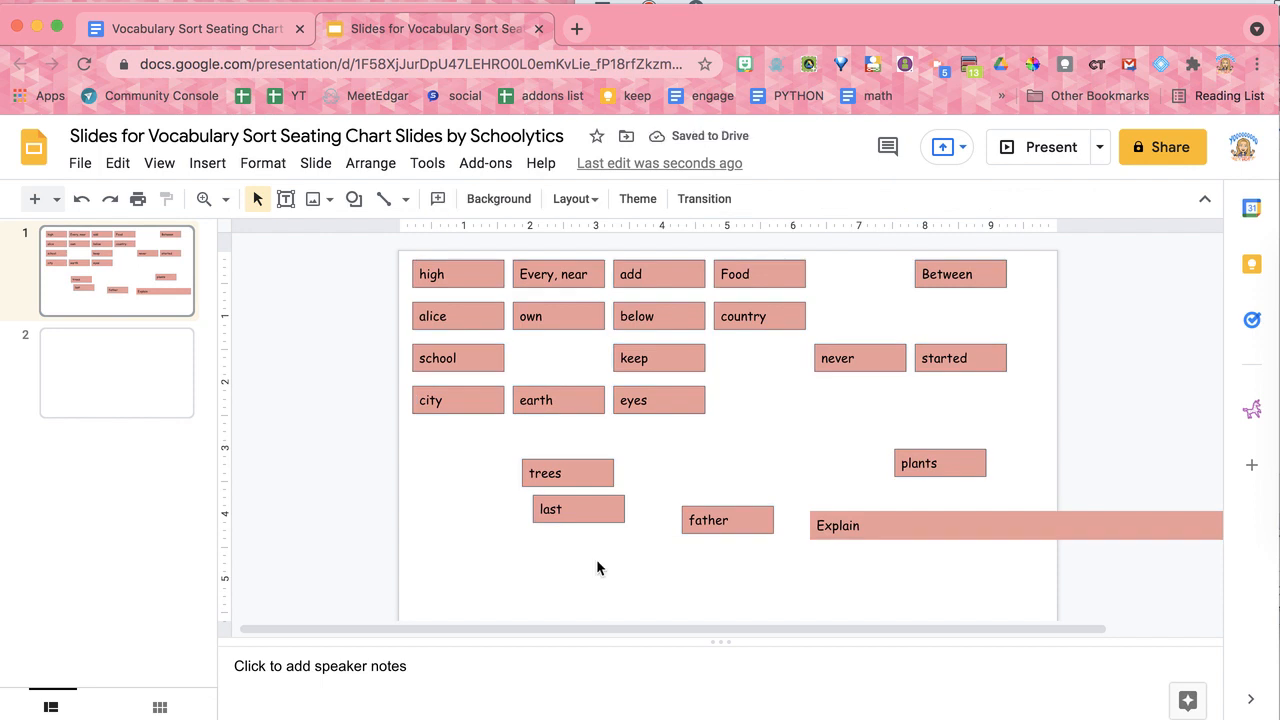
pyautogui.moveTo(685, 405)
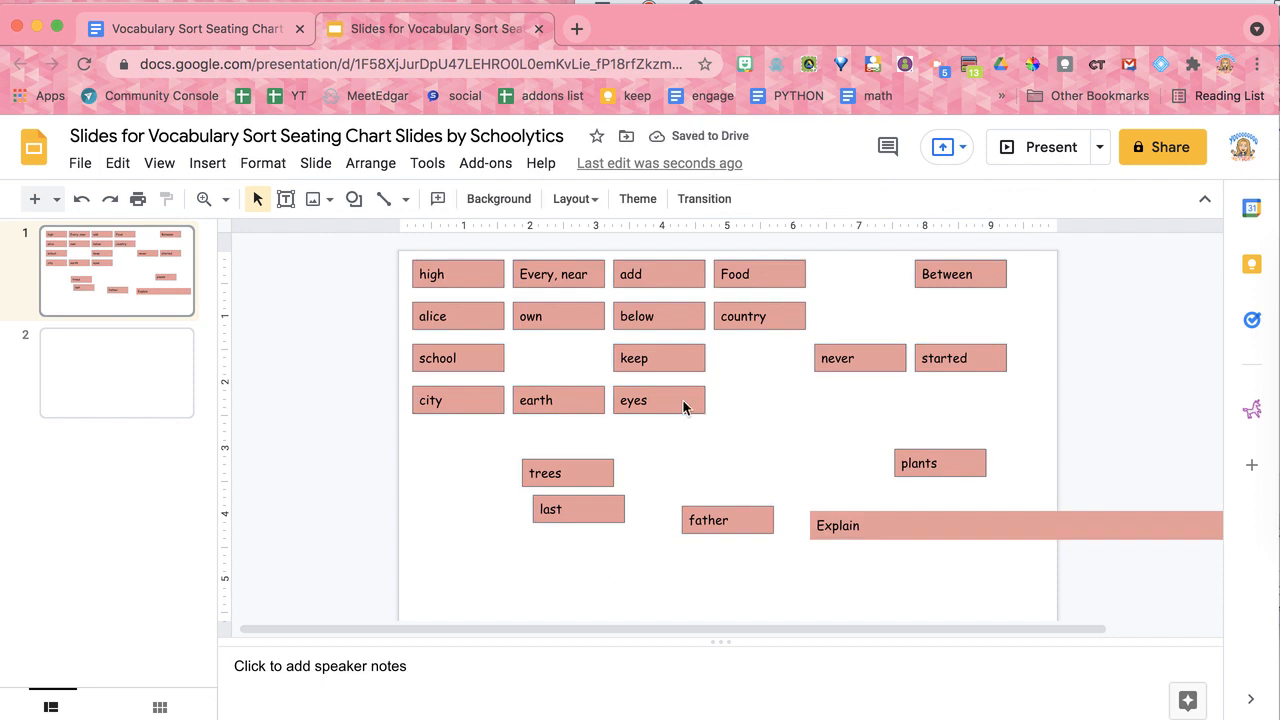
pyautogui.click(633, 400)
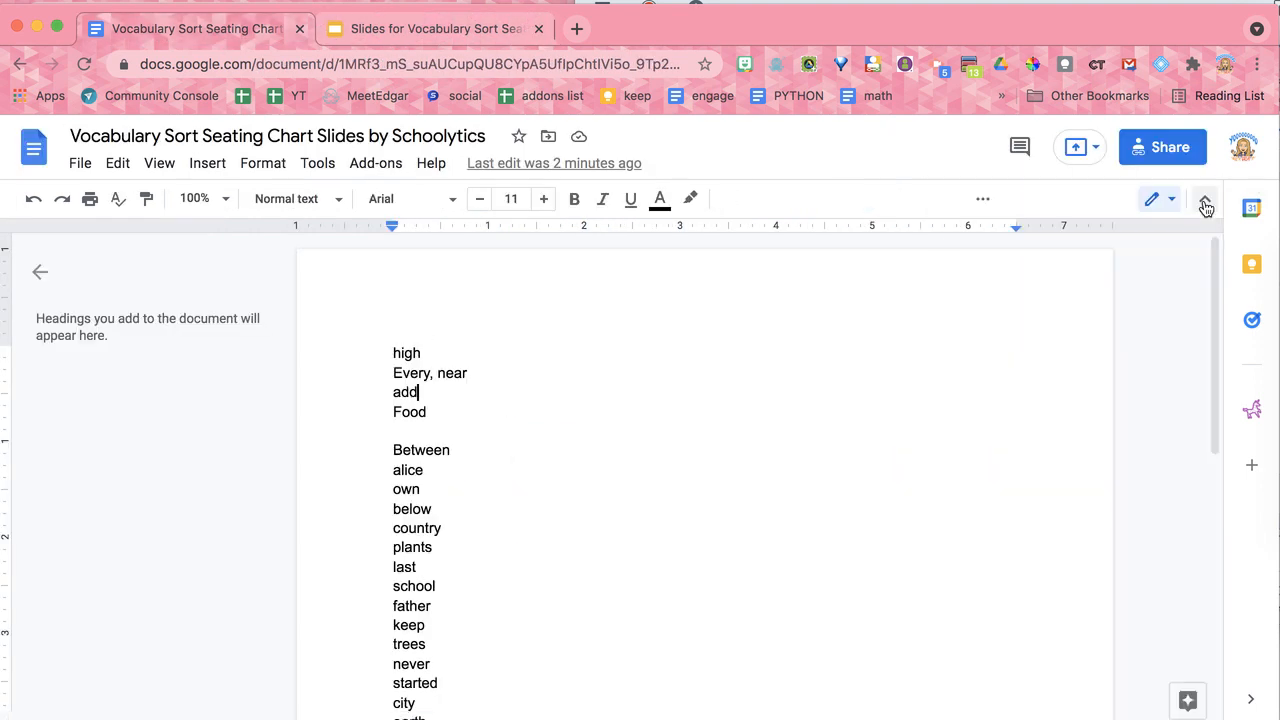
# Step: Reopen the Seating Chart Slides by Schoolytics sidebar from the Add-ons menu
pyautogui.click(1205, 198)
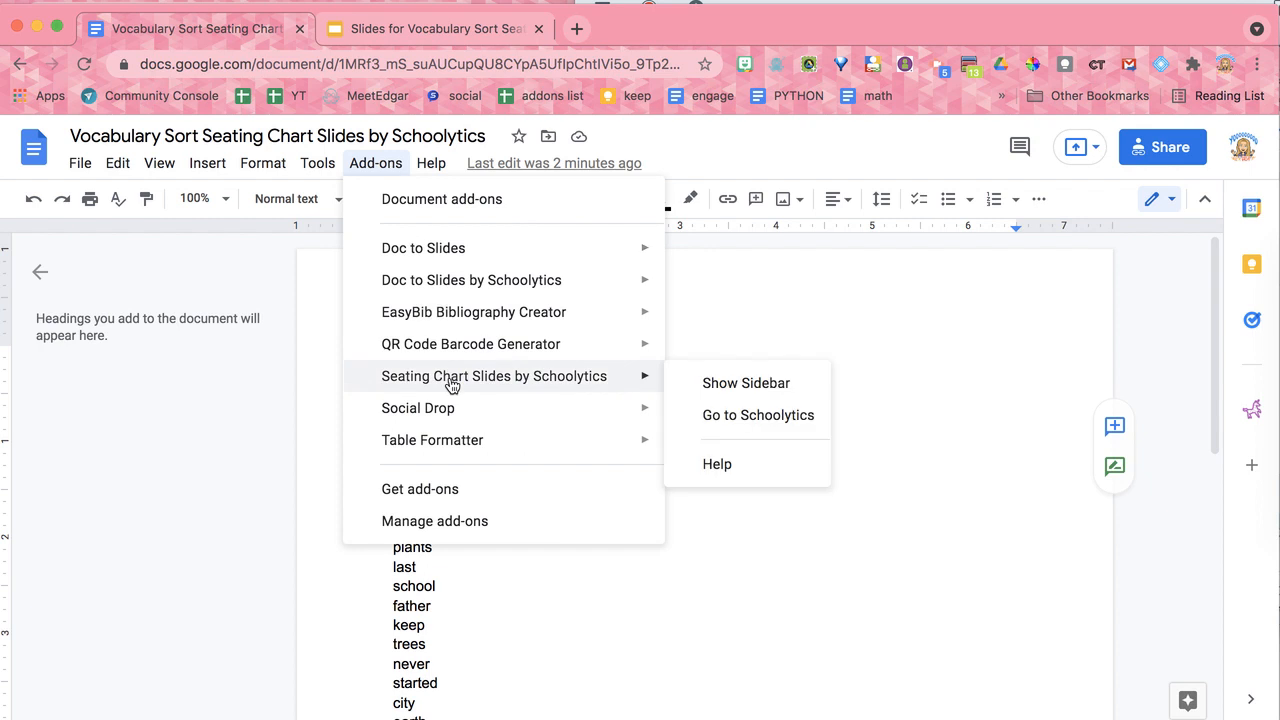
pyautogui.moveTo(746, 383)
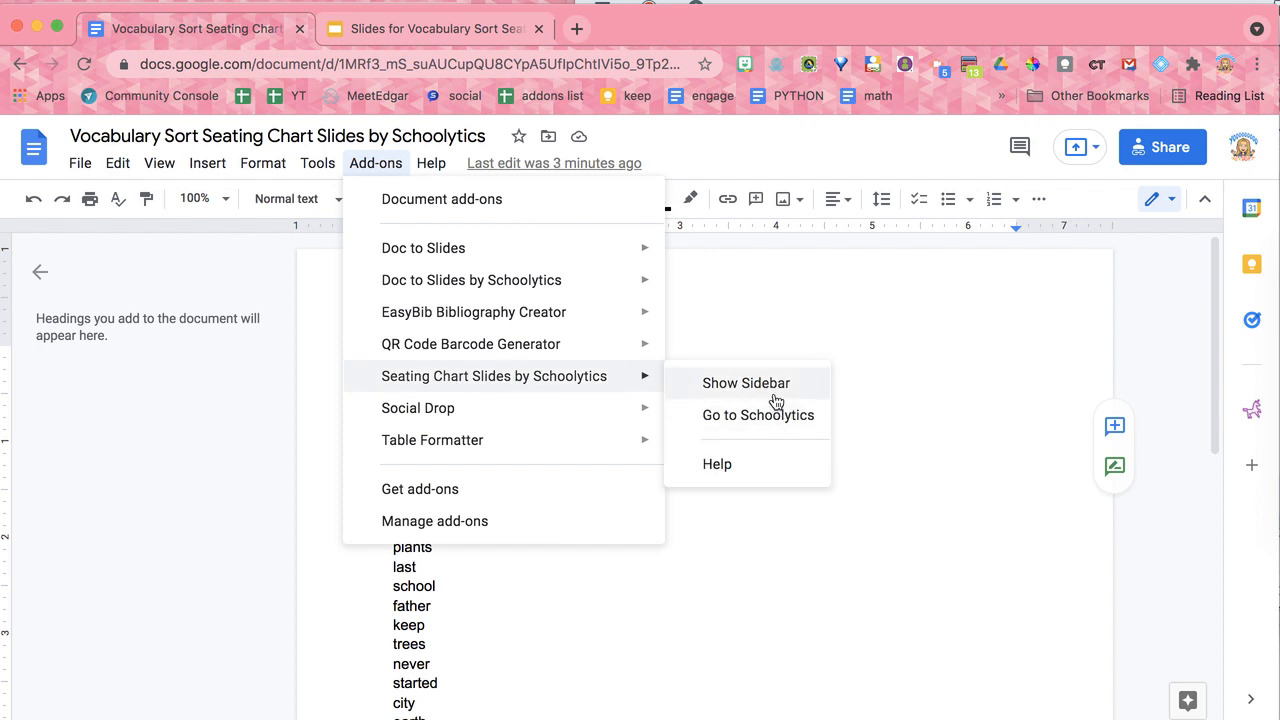
pyautogui.click(746, 382)
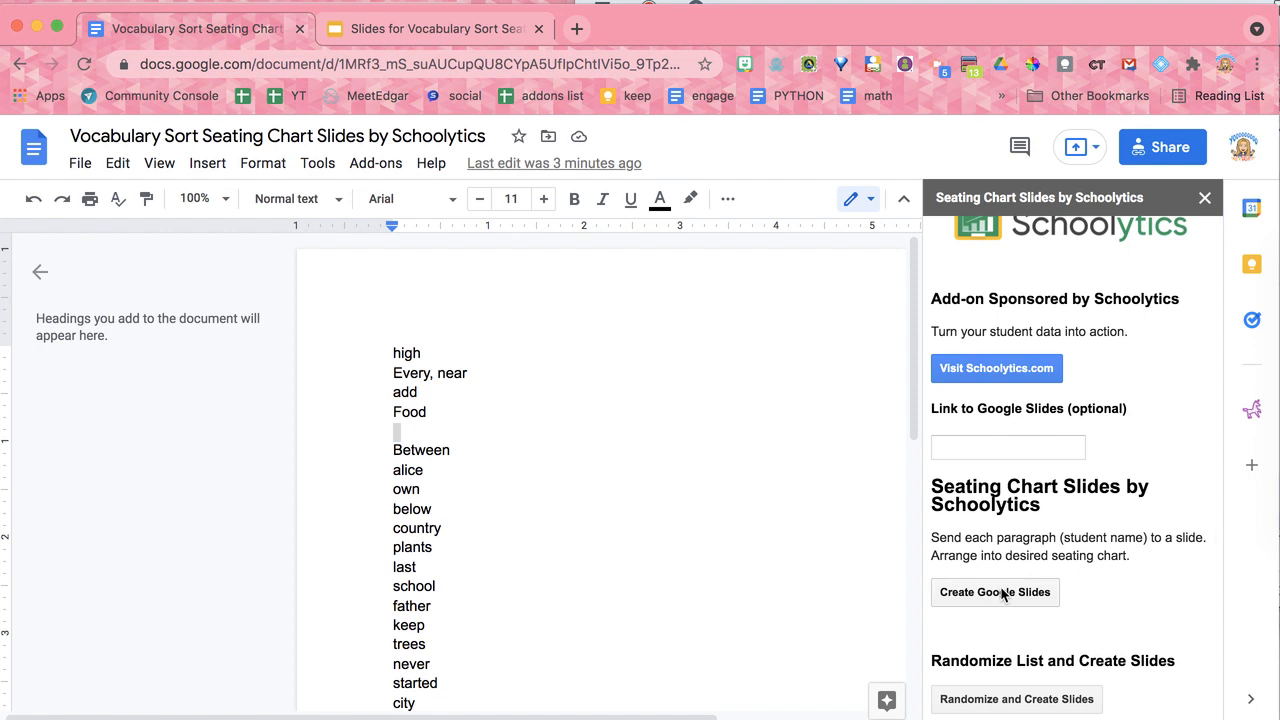
pyautogui.moveTo(389, 49)
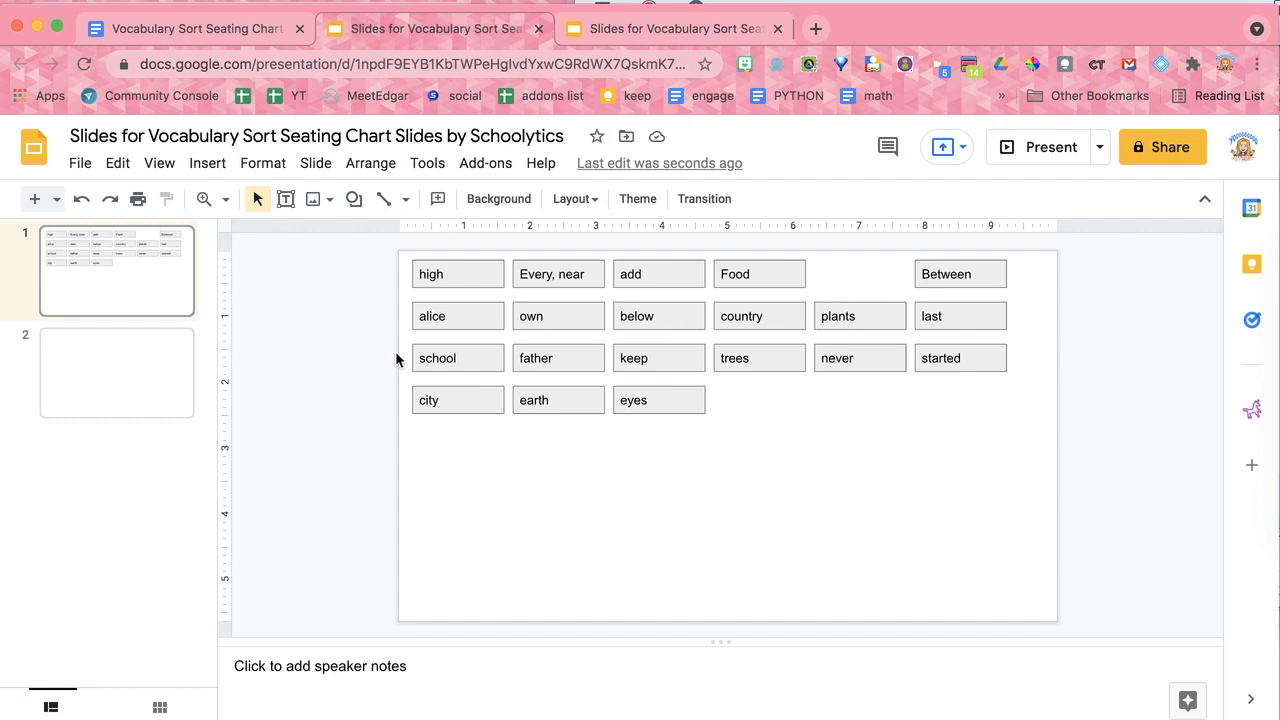
pyautogui.moveTo(320, 205)
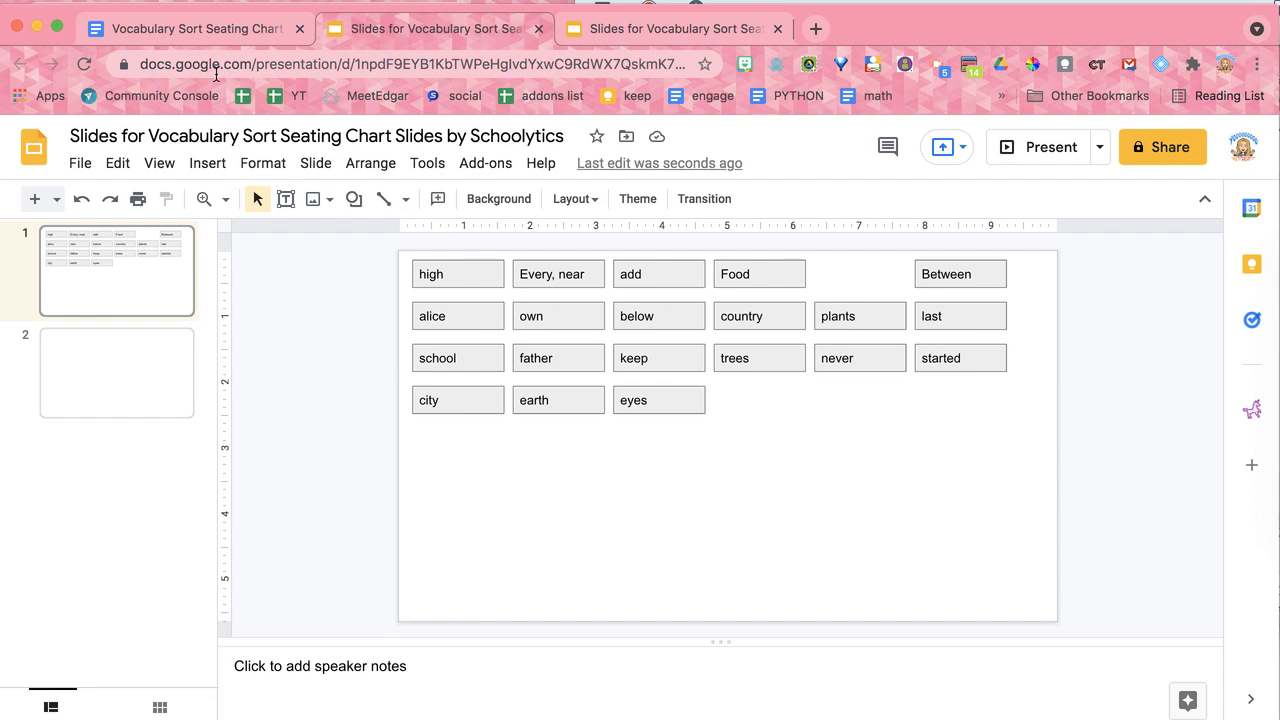
pyautogui.moveTo(435, 42)
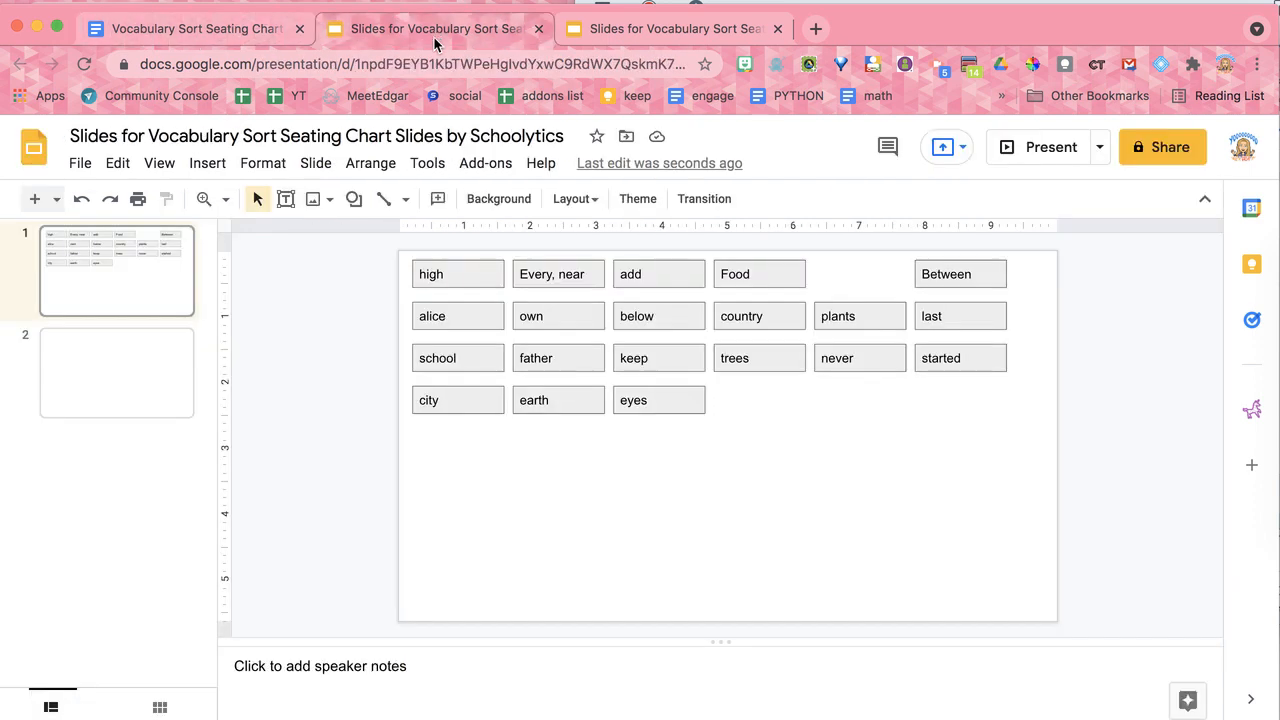